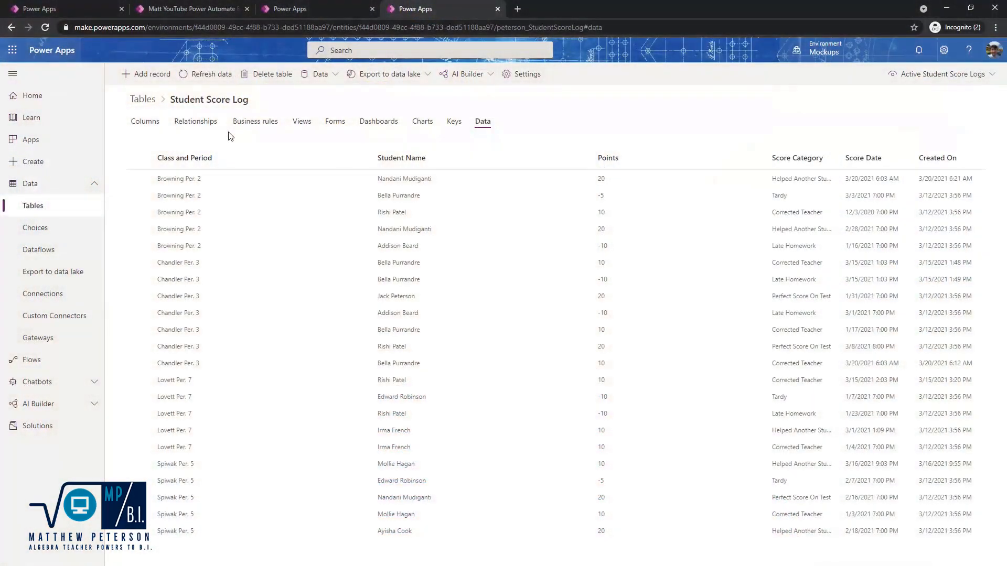
{"action": "mouse_move", "coordinate": [171, 101]}
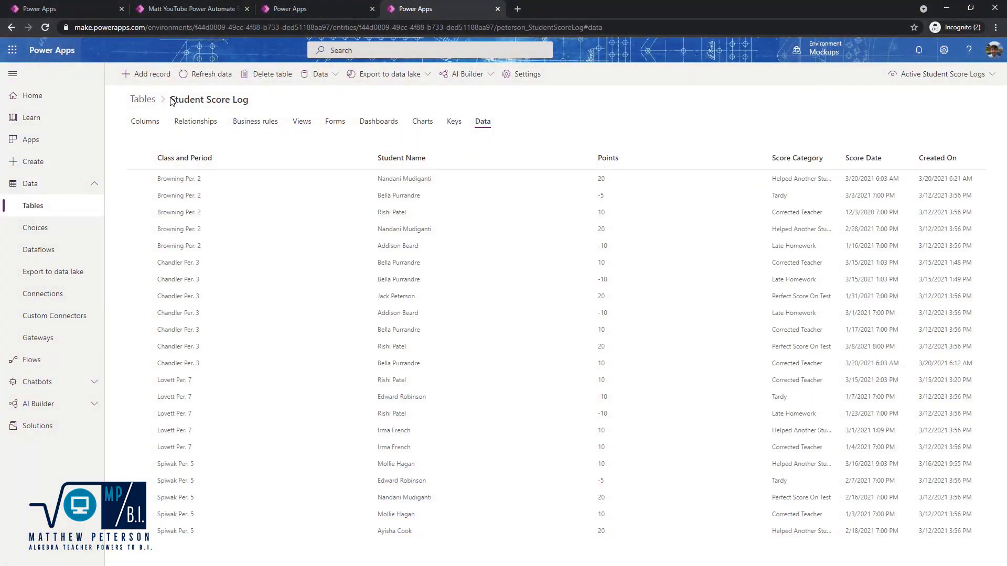
{"action": "mouse_move", "coordinate": [232, 141]}
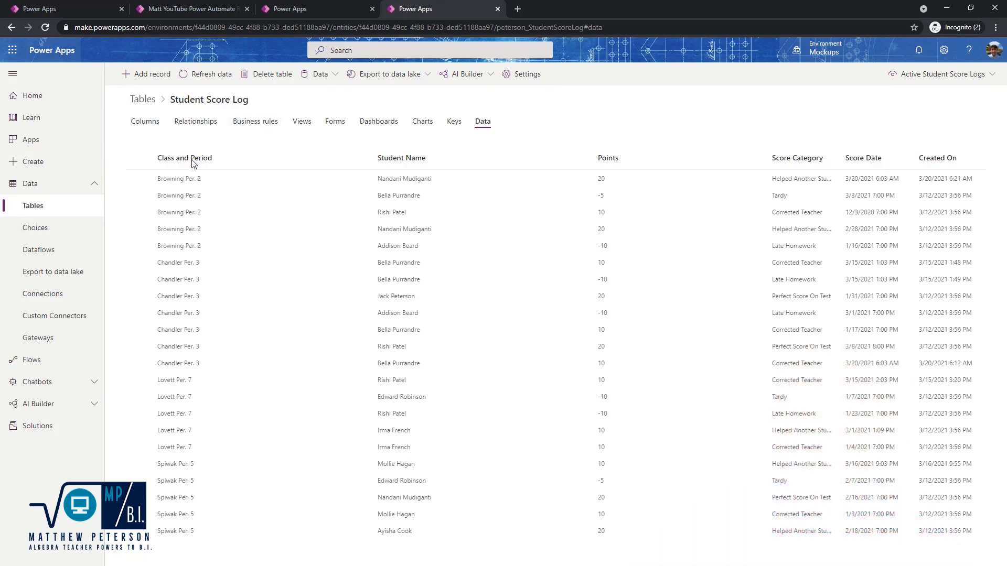
{"action": "mouse_move", "coordinate": [466, 112]}
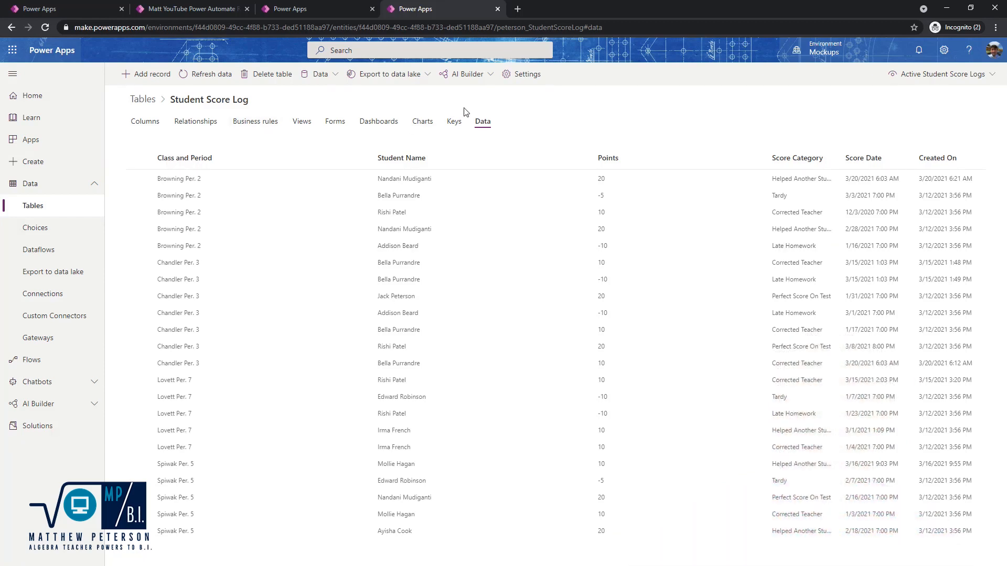
{"action": "mouse_move", "coordinate": [601, 163]}
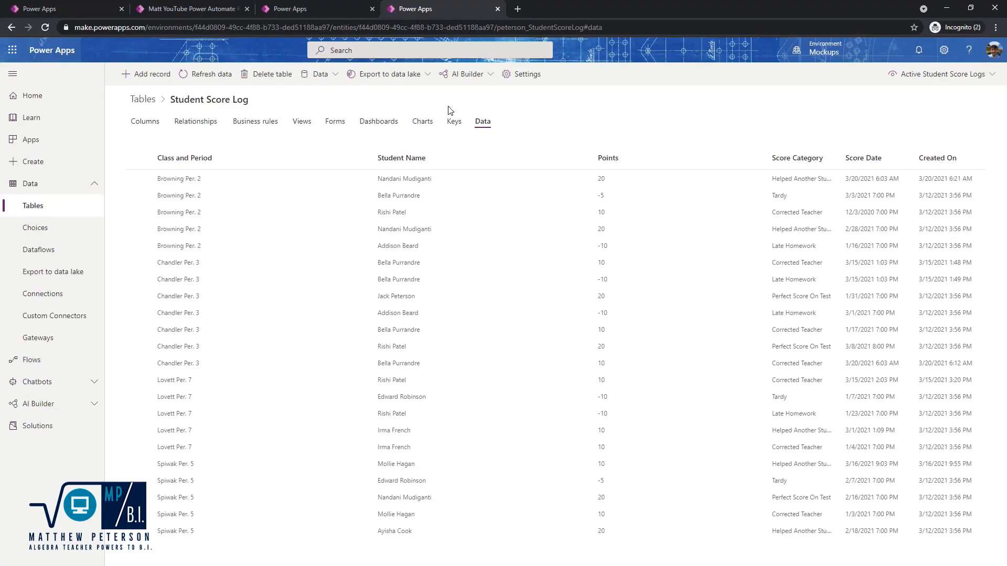
{"action": "mouse_move", "coordinate": [629, 156]}
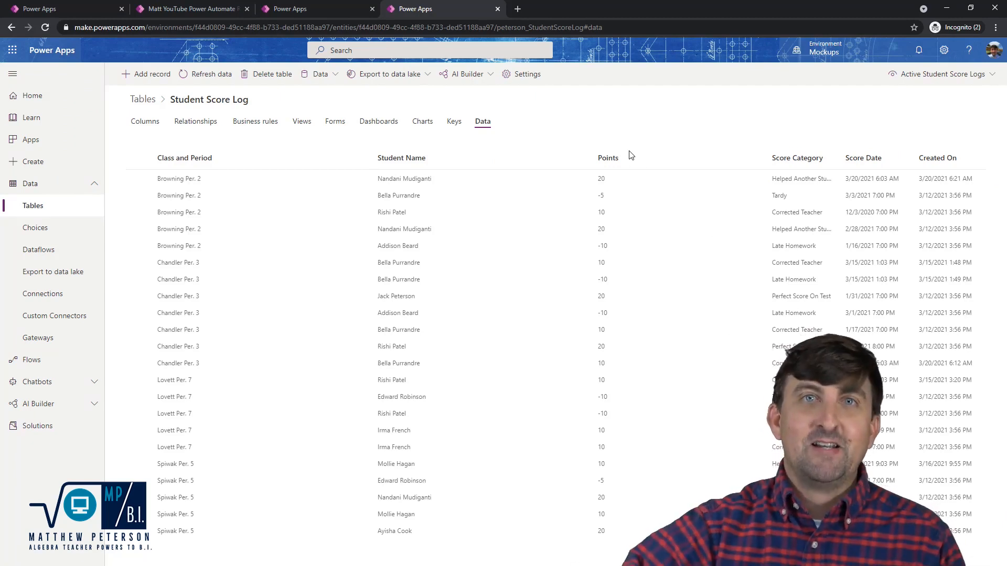
- Preview the Classroom Points App and select Bella Purrandre as the student
{"action": "left_click", "coordinate": [189, 8]}
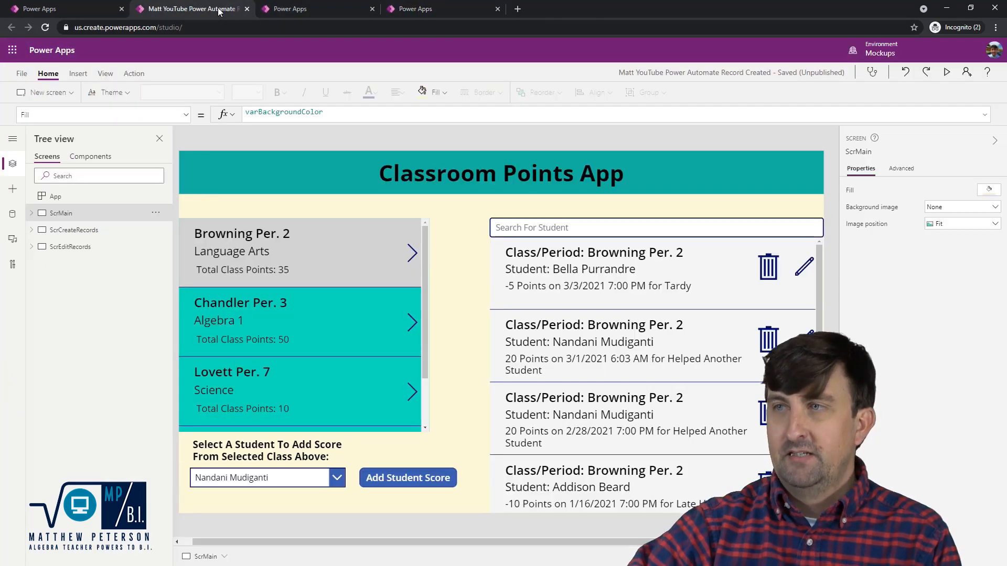
{"action": "left_click", "coordinate": [946, 71]}
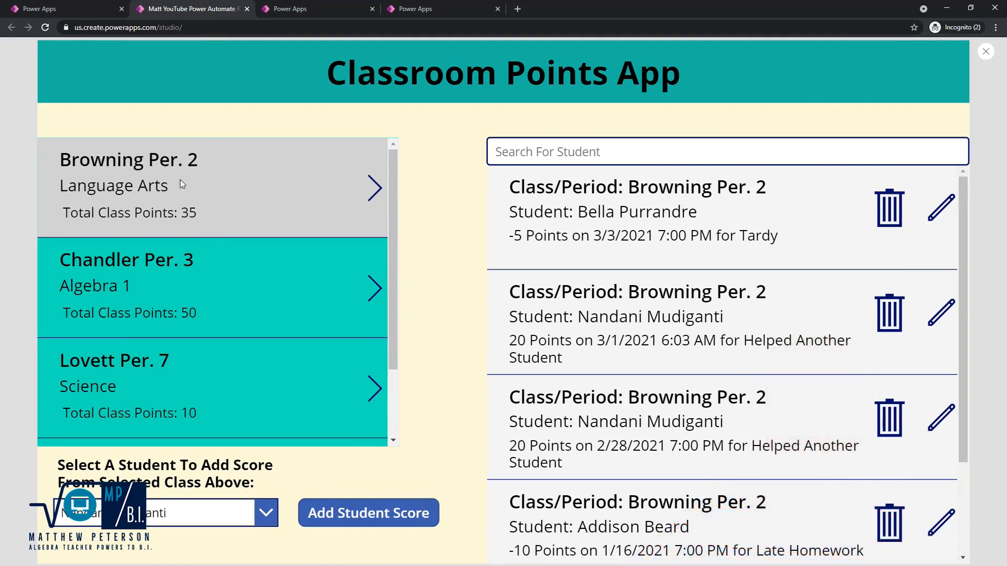
{"action": "mouse_move", "coordinate": [196, 96]}
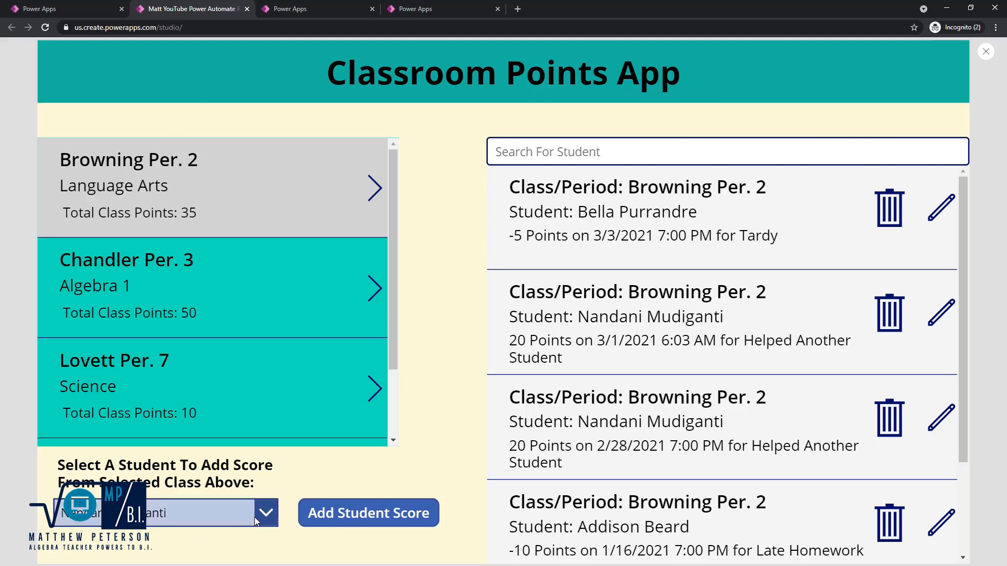
{"action": "left_click", "coordinate": [266, 513]}
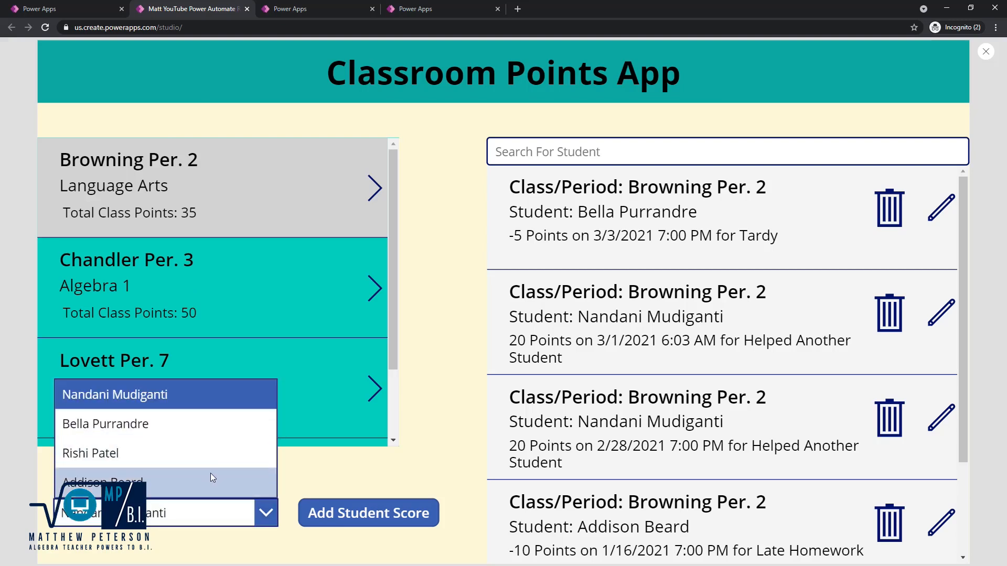
{"action": "mouse_move", "coordinate": [90, 453]}
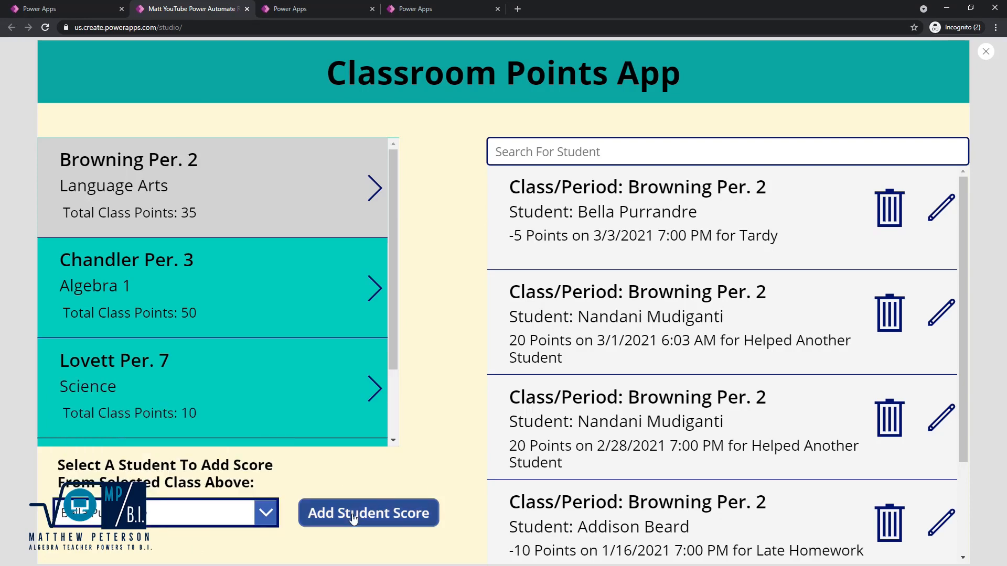
- Start a new score with category Helped Another Student and 10 points
{"action": "left_click", "coordinate": [368, 513]}
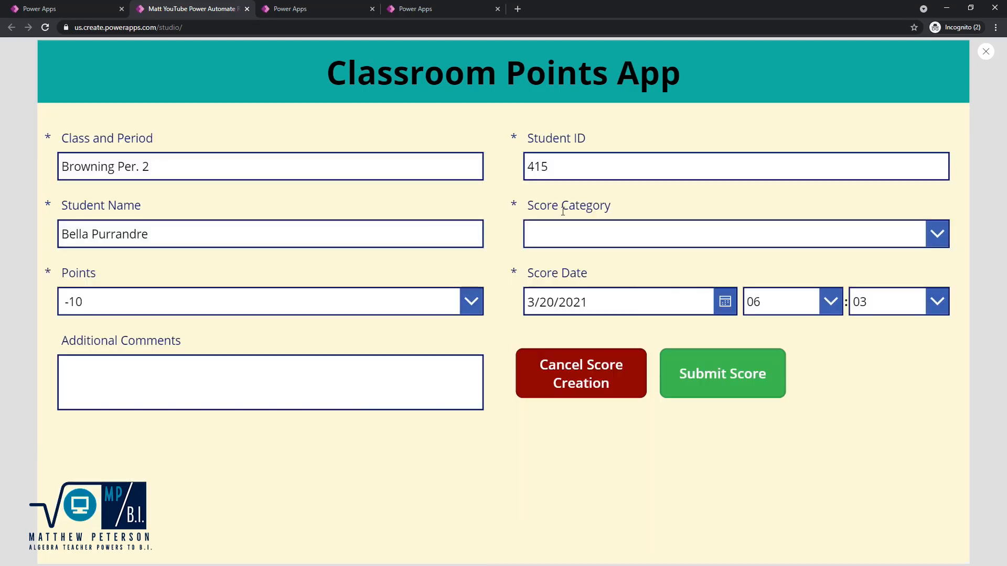
{"action": "left_click", "coordinate": [936, 233]}
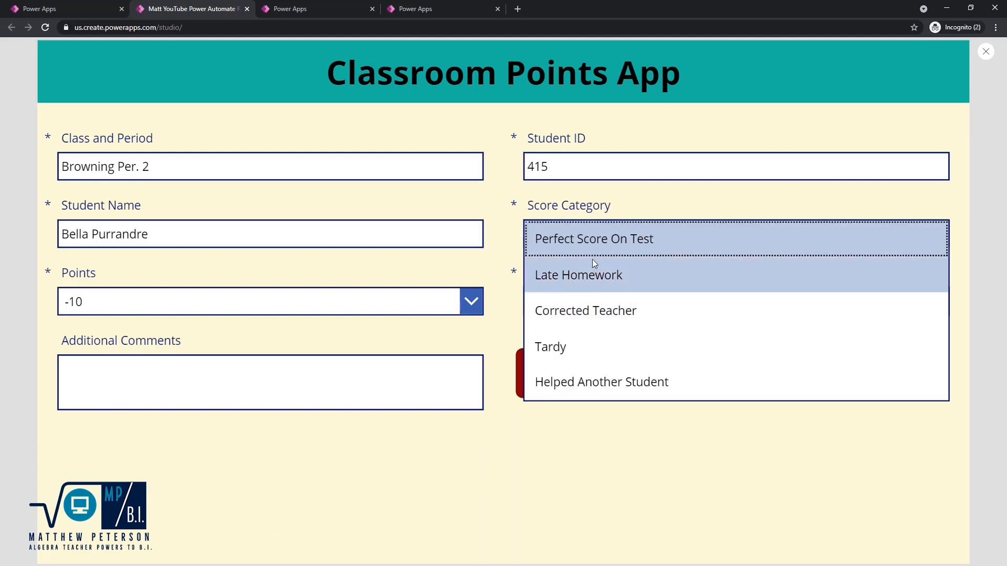
{"action": "mouse_move", "coordinate": [586, 310]}
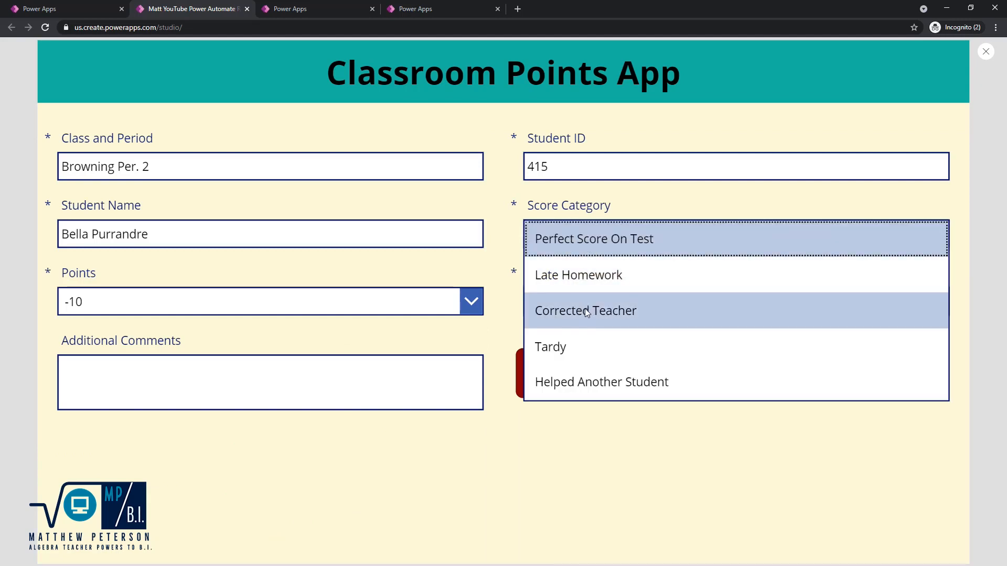
{"action": "left_click", "coordinate": [602, 382]}
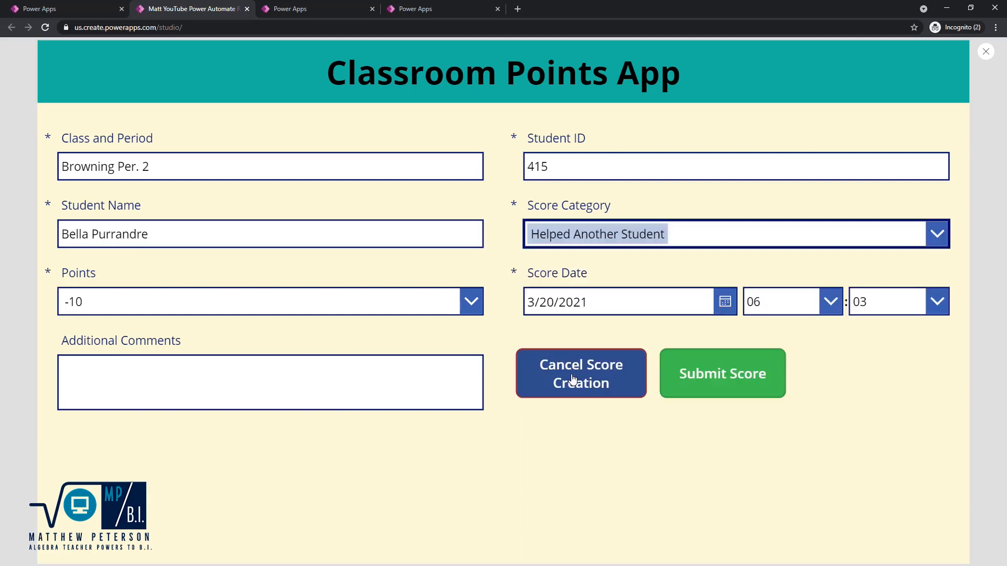
{"action": "left_click", "coordinate": [471, 301]}
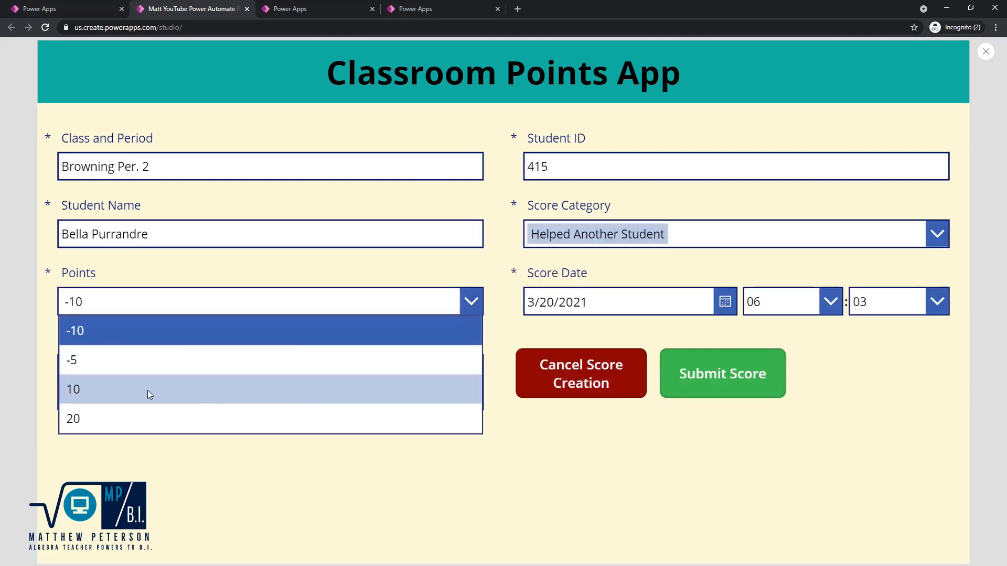
{"action": "left_click", "coordinate": [74, 388]}
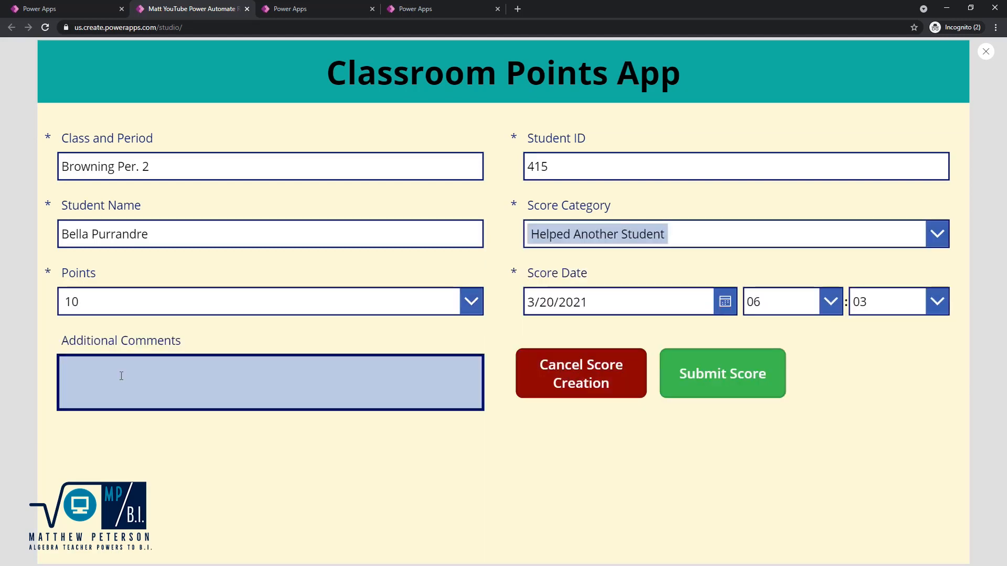
- Add the comment 'Very thoughtful. Thank you' and submit the score
{"action": "type", "text": "Very thought"}
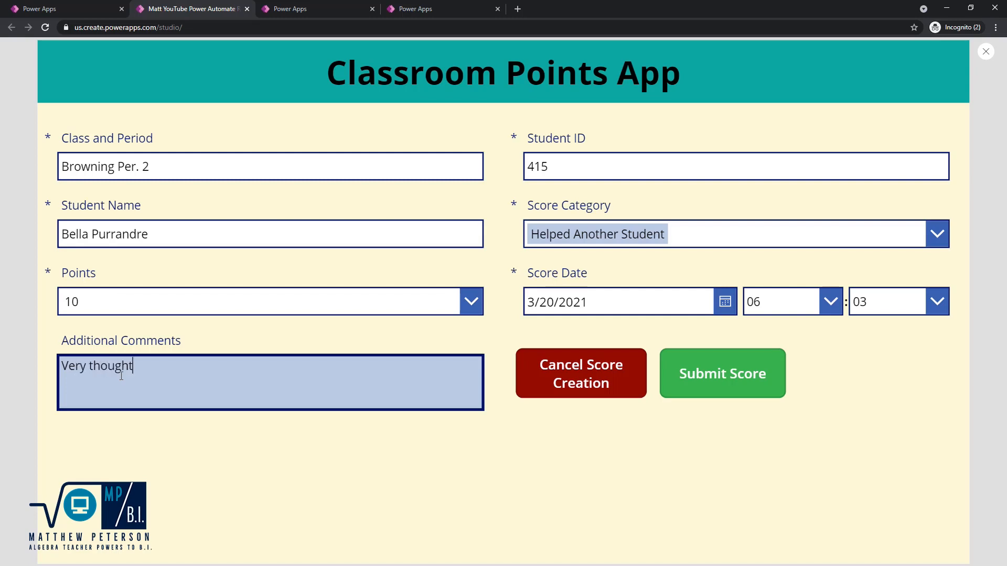
{"action": "type", "text": "ful.  Thank you!"}
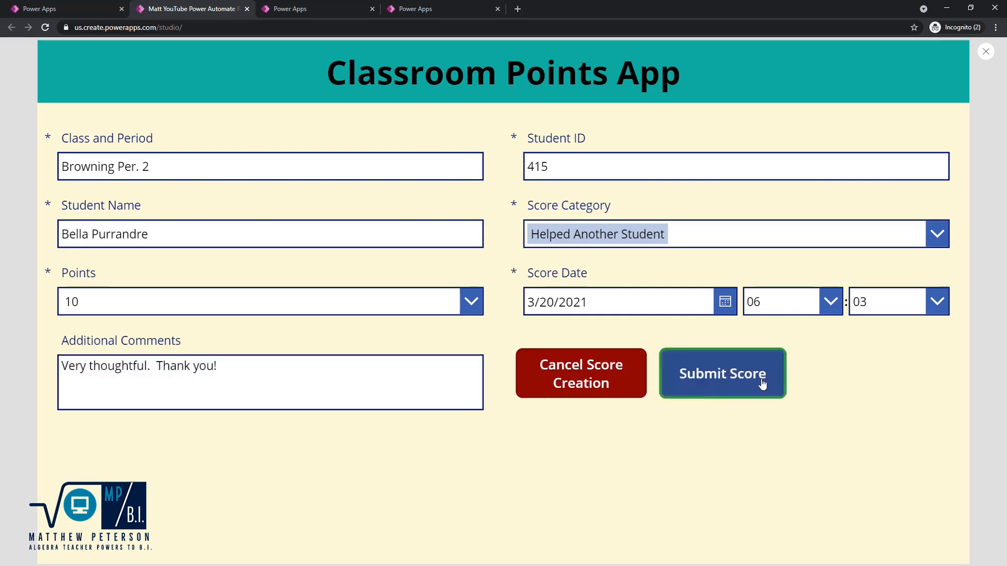
{"action": "left_click", "coordinate": [722, 374]}
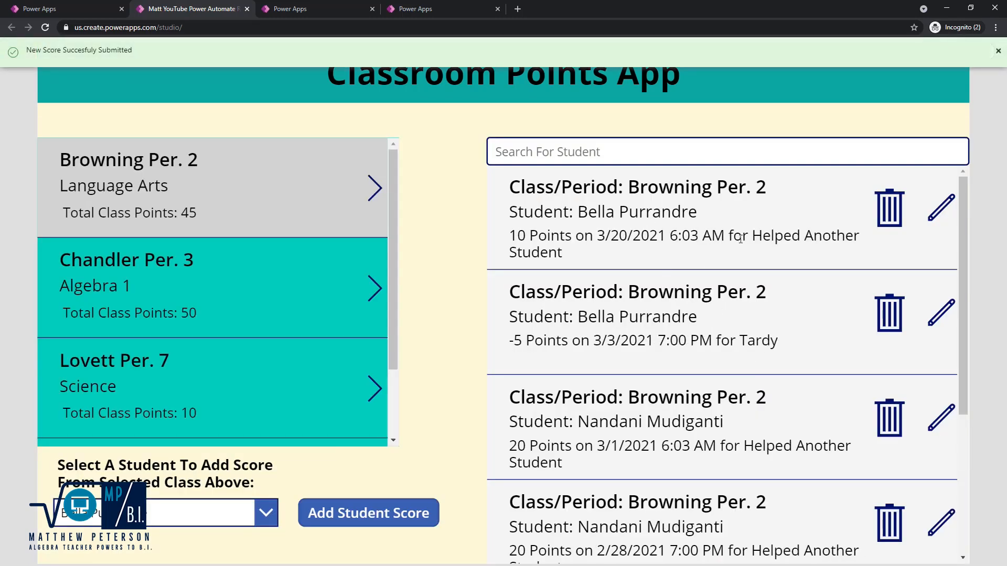
{"action": "mouse_move", "coordinate": [554, 236]}
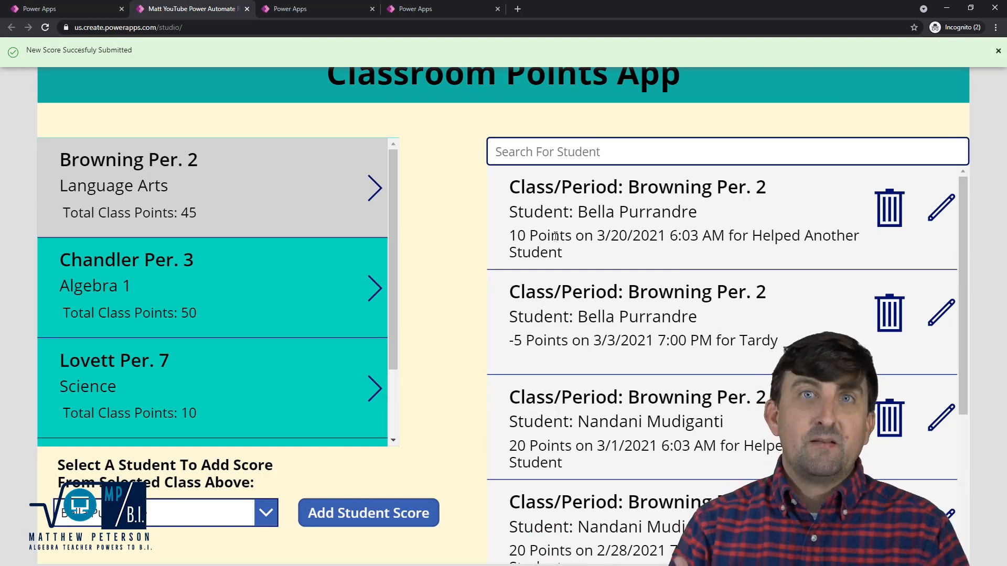
- Go to the maker portal's Flows page and expand the New flow menu
{"action": "left_click", "coordinate": [998, 50]}
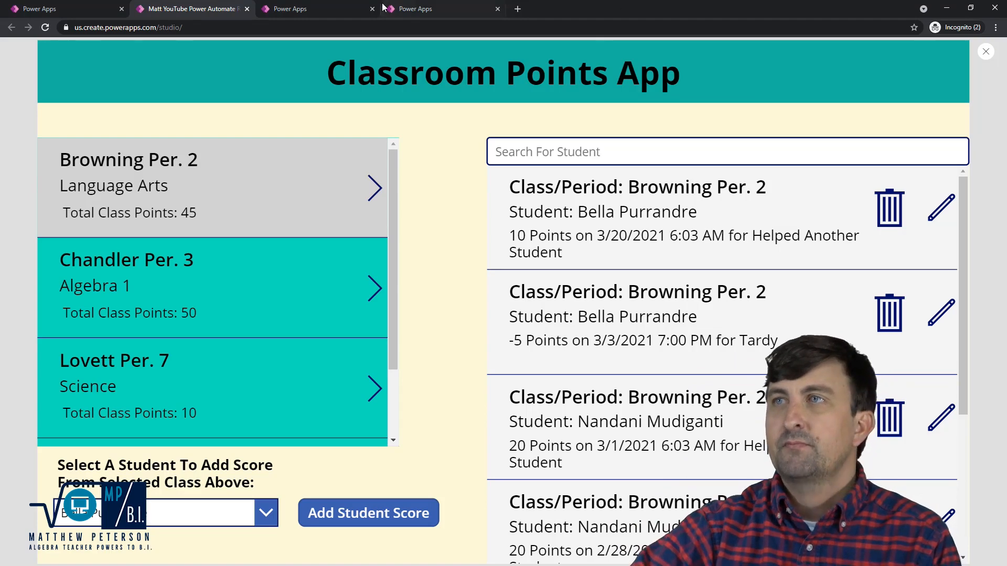
{"action": "left_click", "coordinate": [314, 8]}
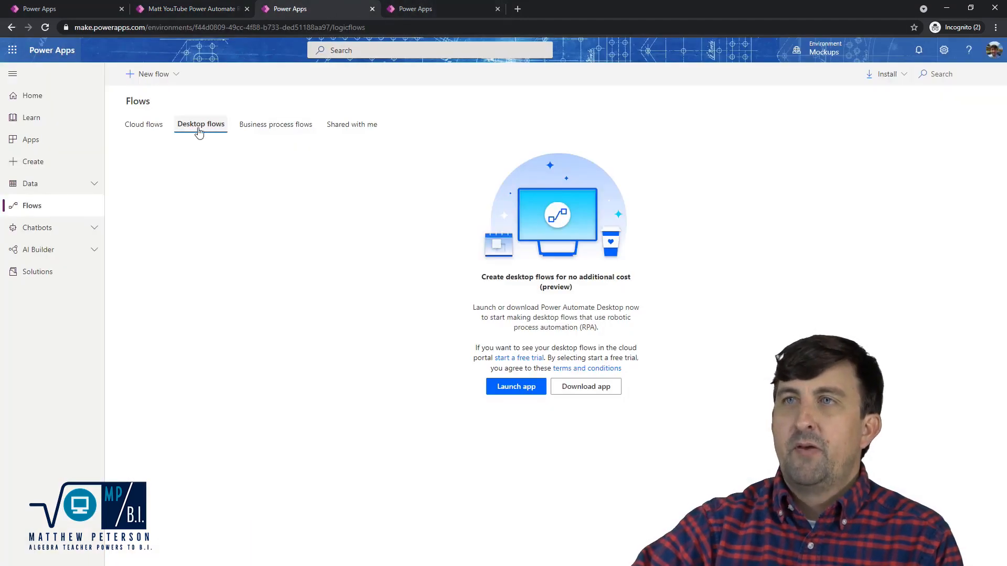
{"action": "mouse_move", "coordinate": [31, 206]}
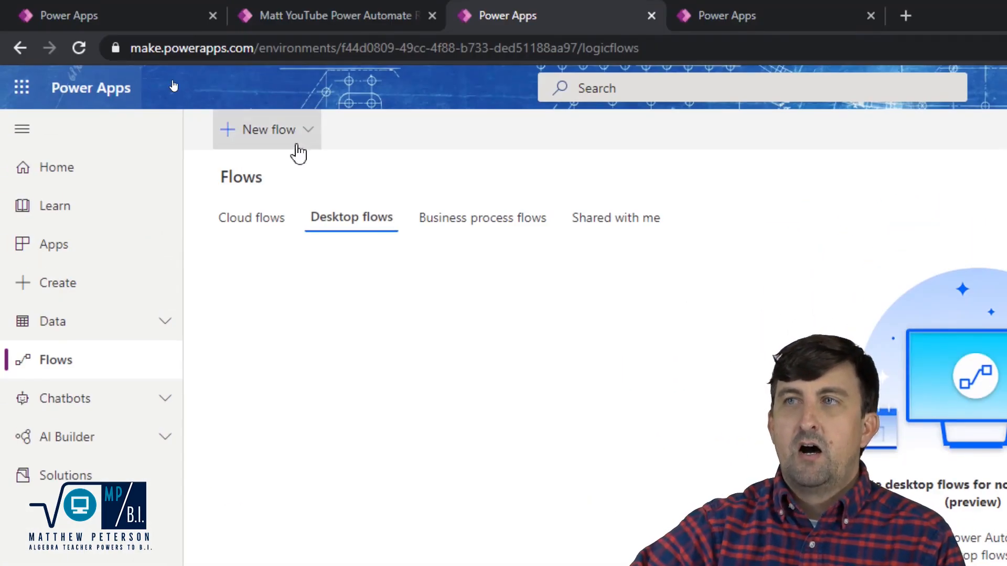
{"action": "left_click", "coordinate": [265, 129]}
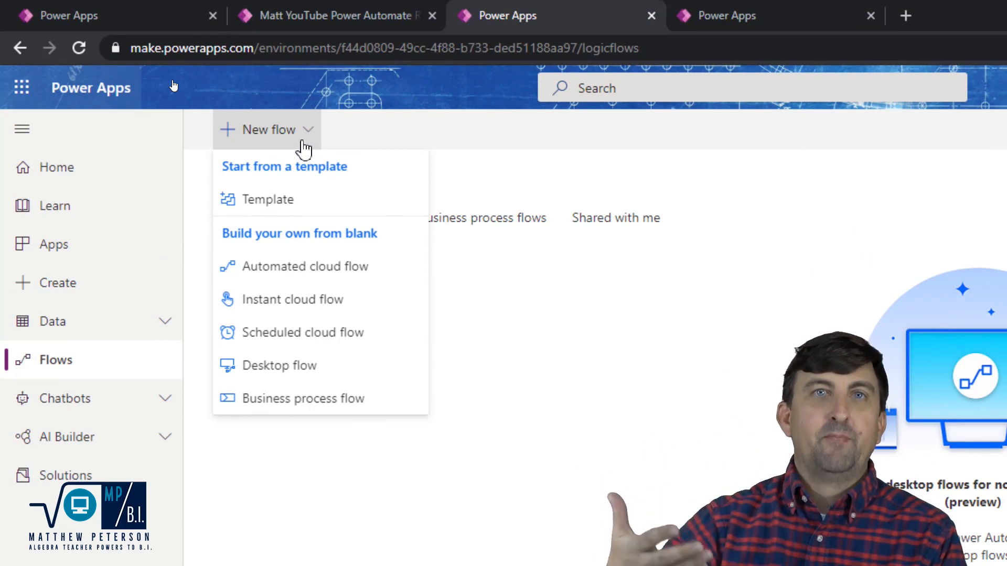
{"action": "mouse_move", "coordinate": [348, 266]}
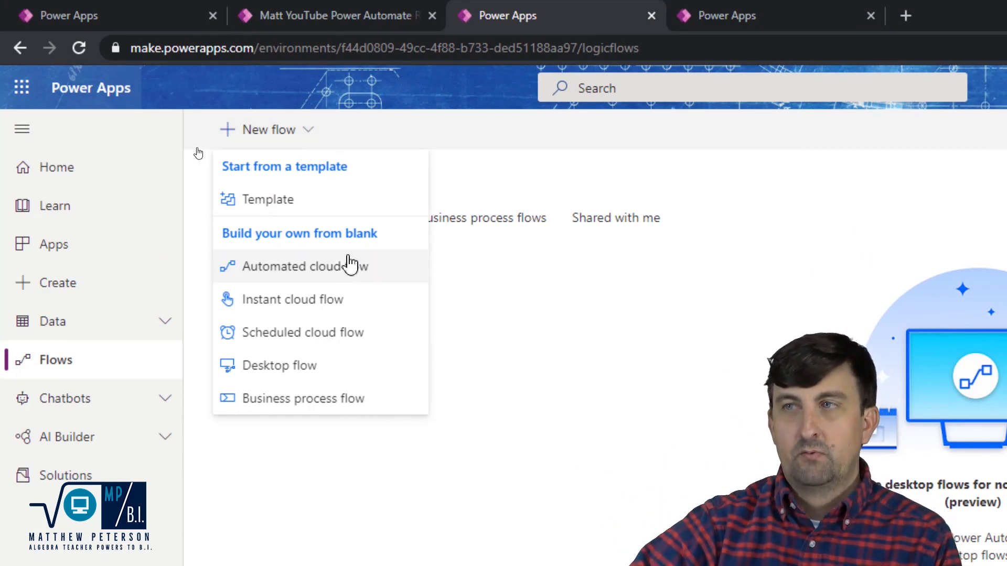
{"action": "mouse_move", "coordinate": [339, 276]}
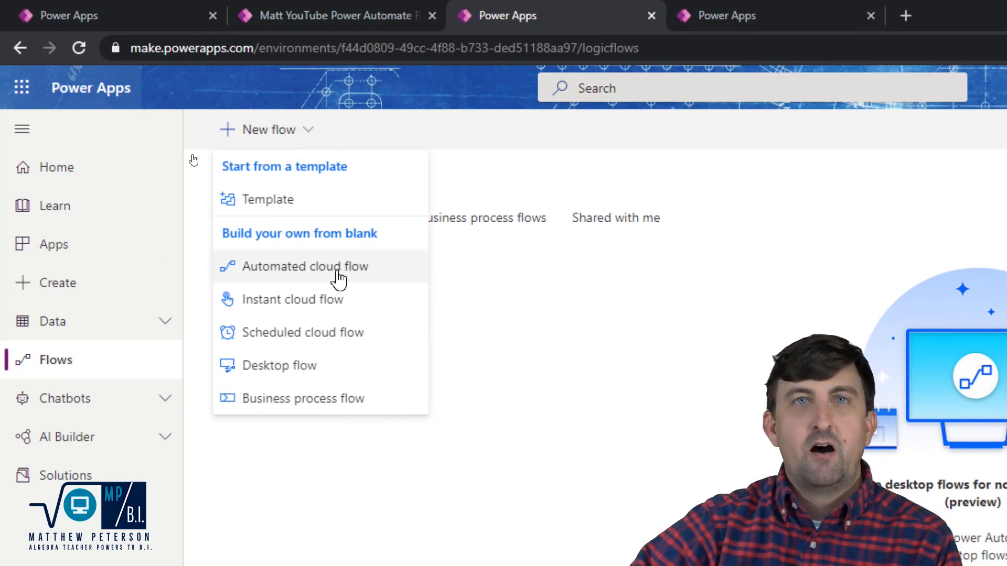
- Start an automated cloud flow named Peterson Email
{"action": "left_click", "coordinate": [304, 266]}
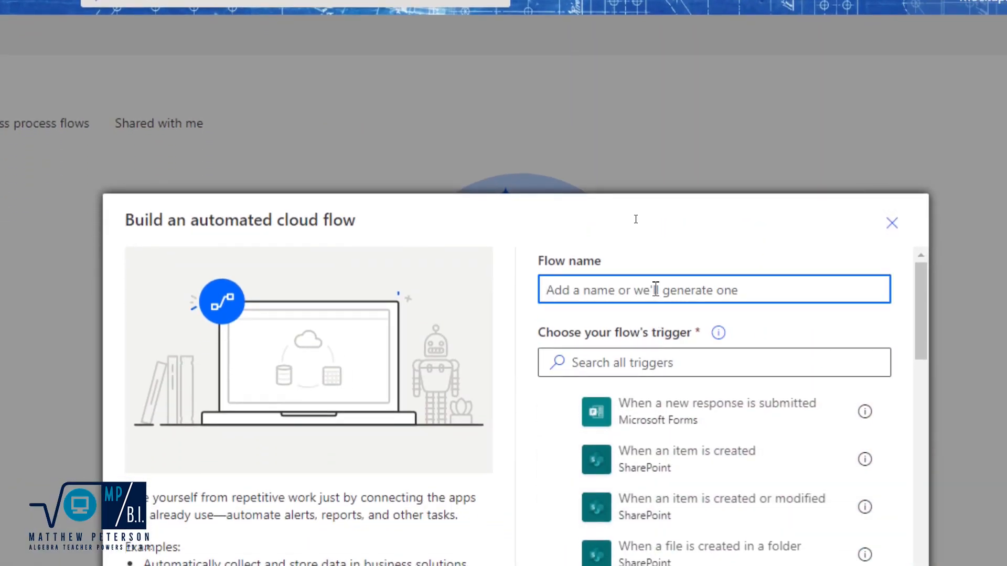
{"action": "type", "text": "Peterson Email"}
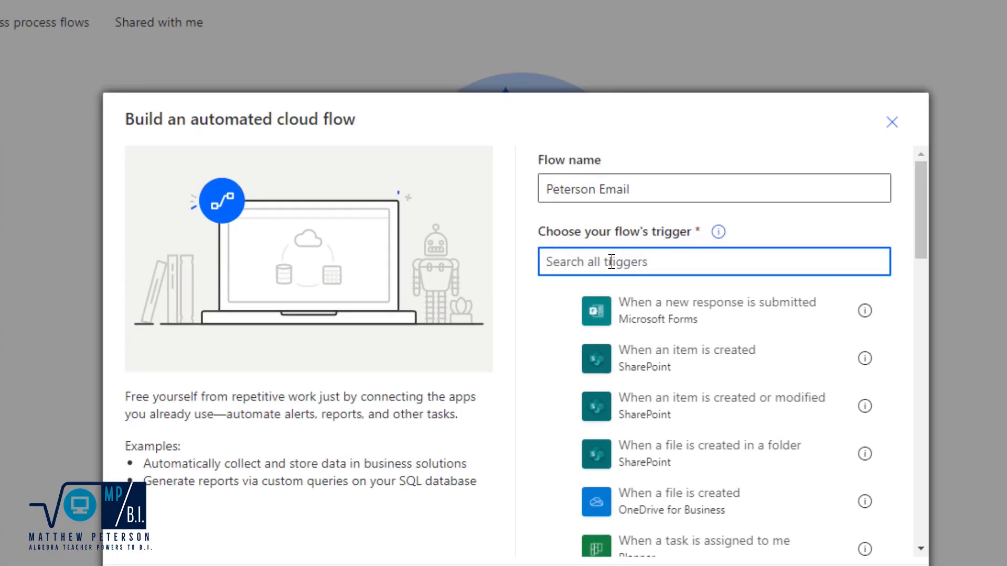
- Search 'when a record is created' and choose the Common Data Service trigger
{"action": "type", "text": "when"}
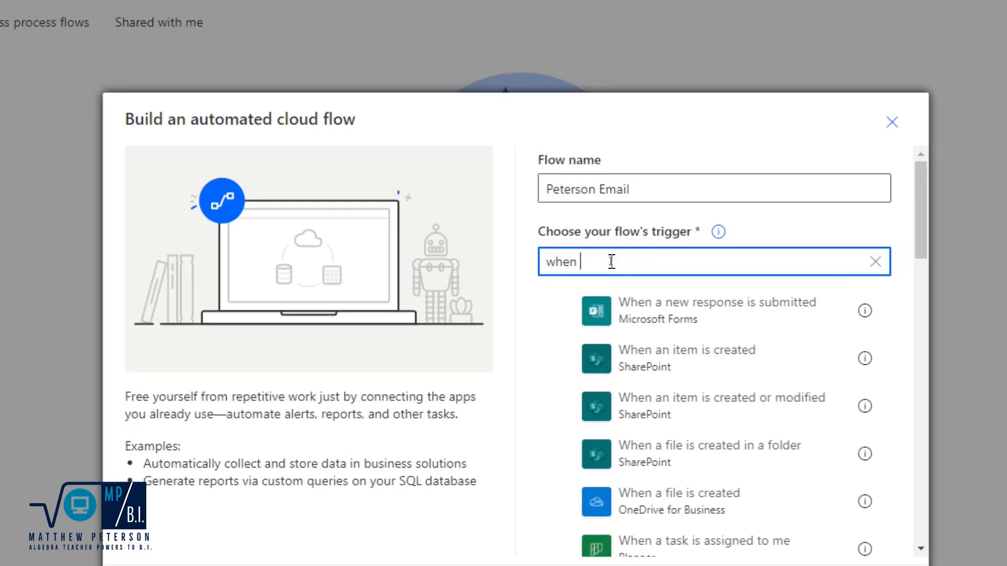
{"action": "type", "text": "a record is creat"}
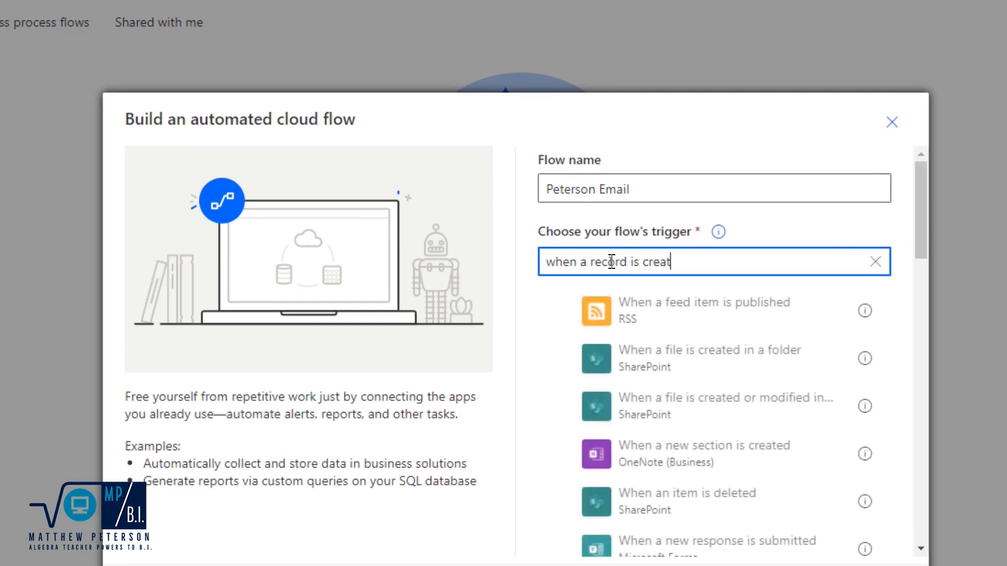
{"action": "type", "text": "ed"}
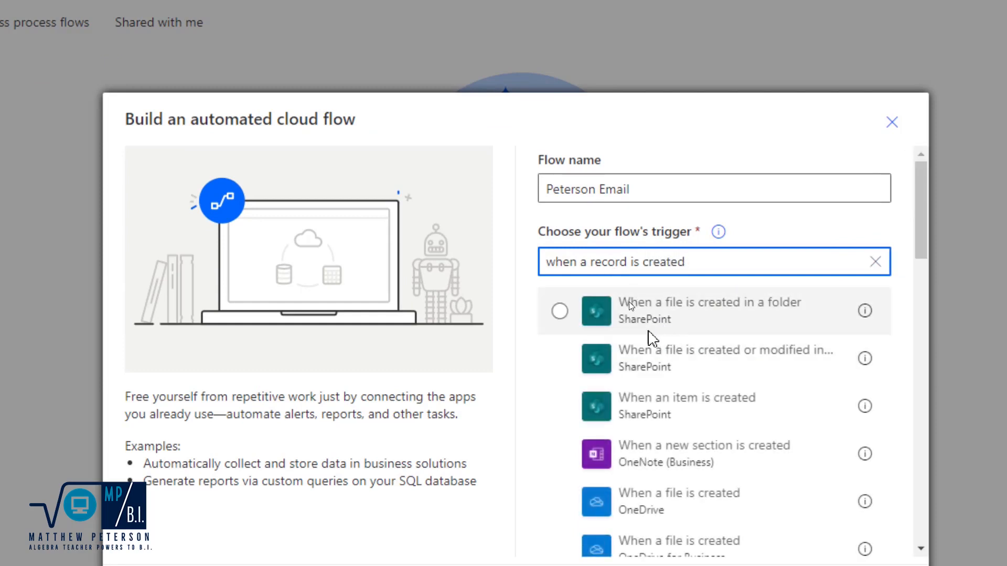
{"action": "mouse_move", "coordinate": [649, 360]}
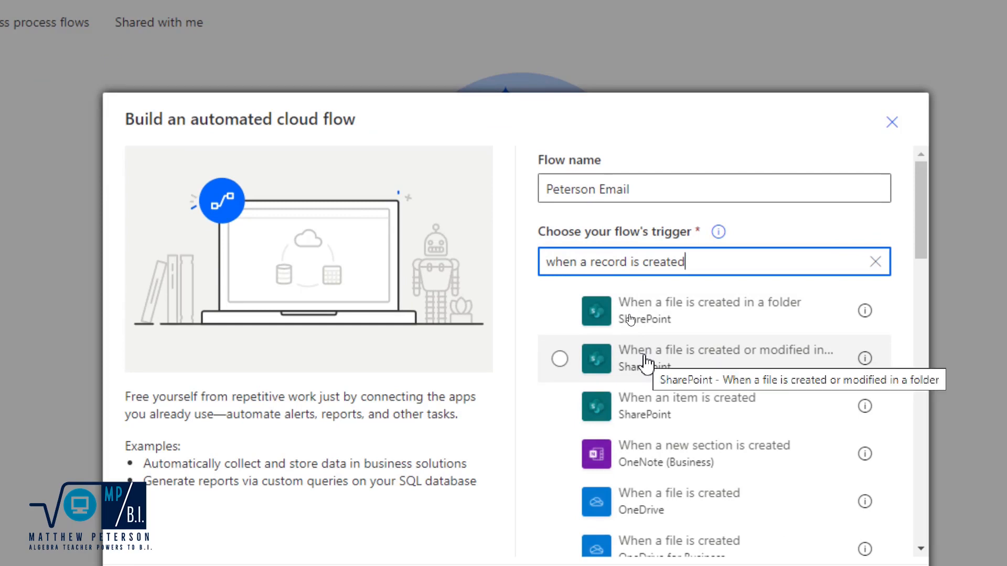
{"action": "scroll", "scroll_direction": "down", "scroll_amount": 3}
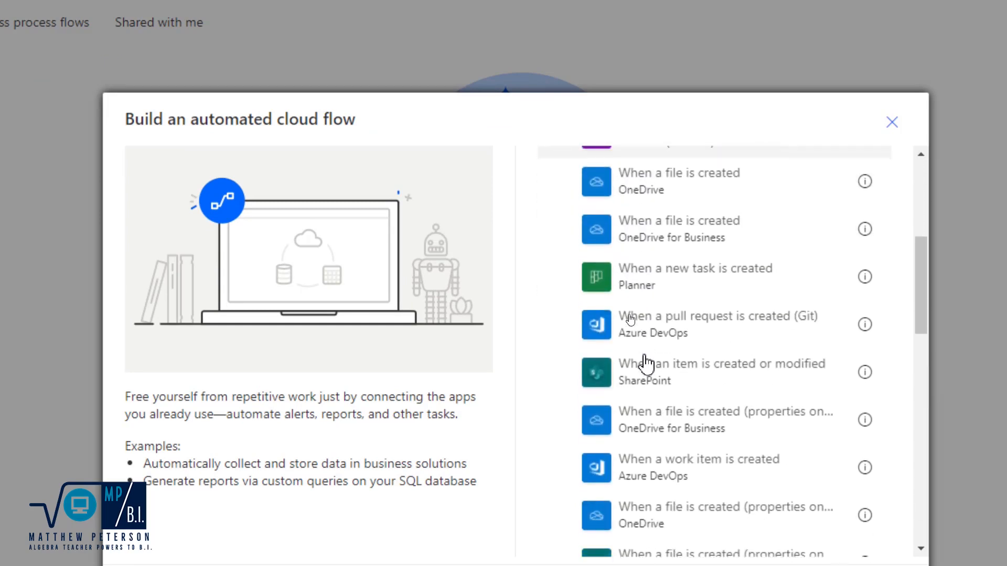
{"action": "scroll", "scroll_direction": "down", "scroll_amount": 3}
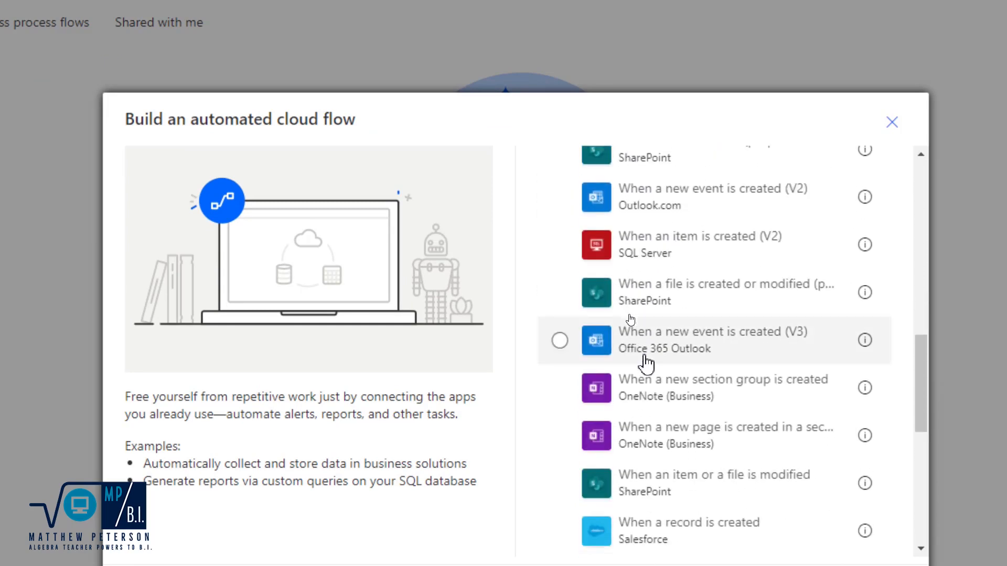
{"action": "scroll", "scroll_direction": "down", "scroll_amount": 3}
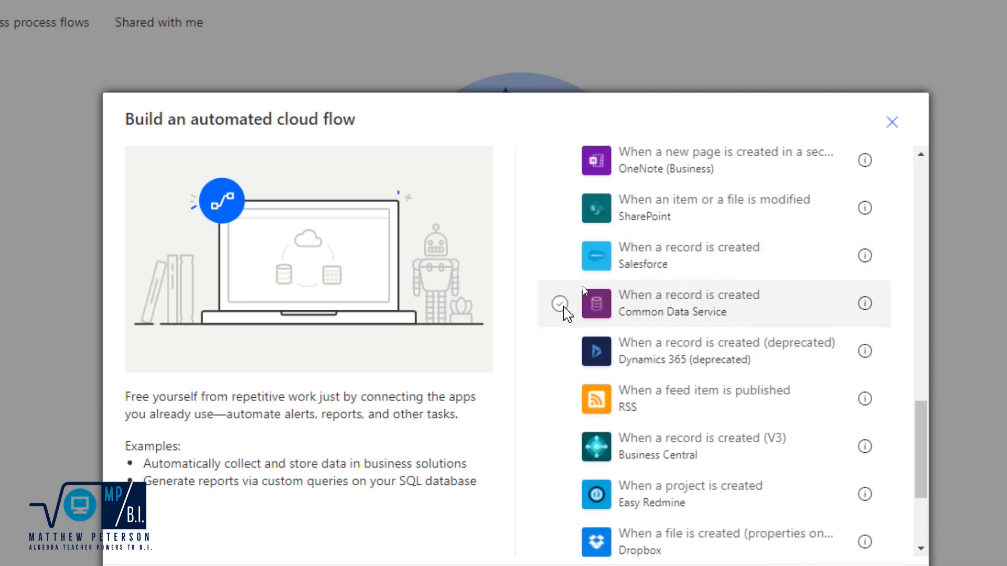
{"action": "left_click", "coordinate": [559, 304]}
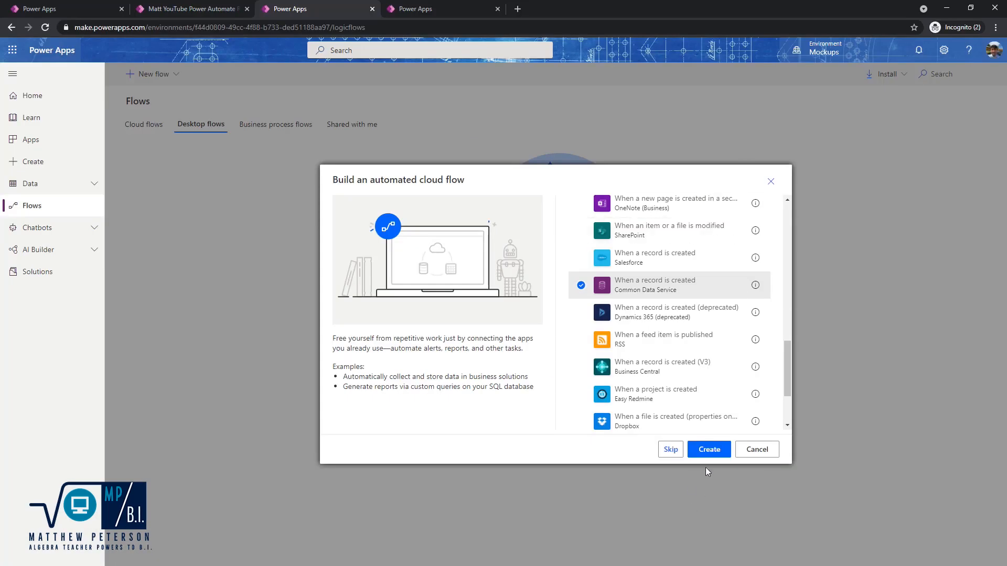
- Create the flow with trigger on Student Score Logs in Mockups, scope Organization
{"action": "left_click", "coordinate": [708, 449]}
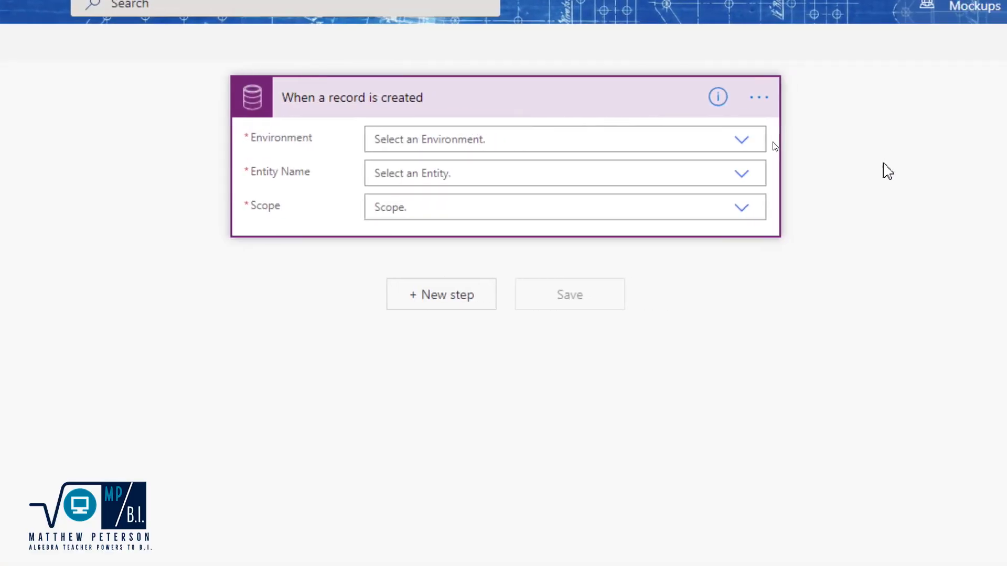
{"action": "mouse_move", "coordinate": [736, 140]}
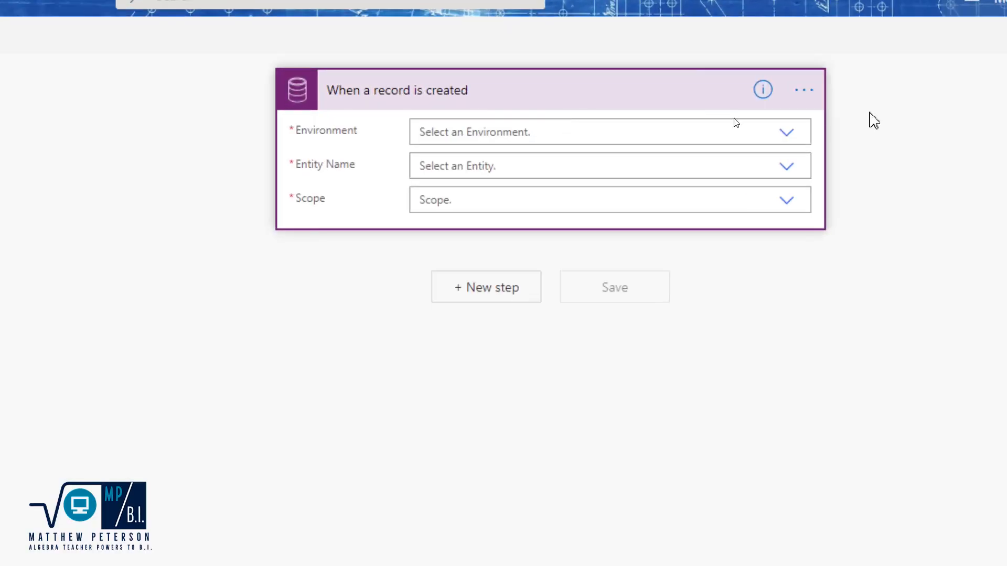
{"action": "left_click", "coordinate": [786, 132]}
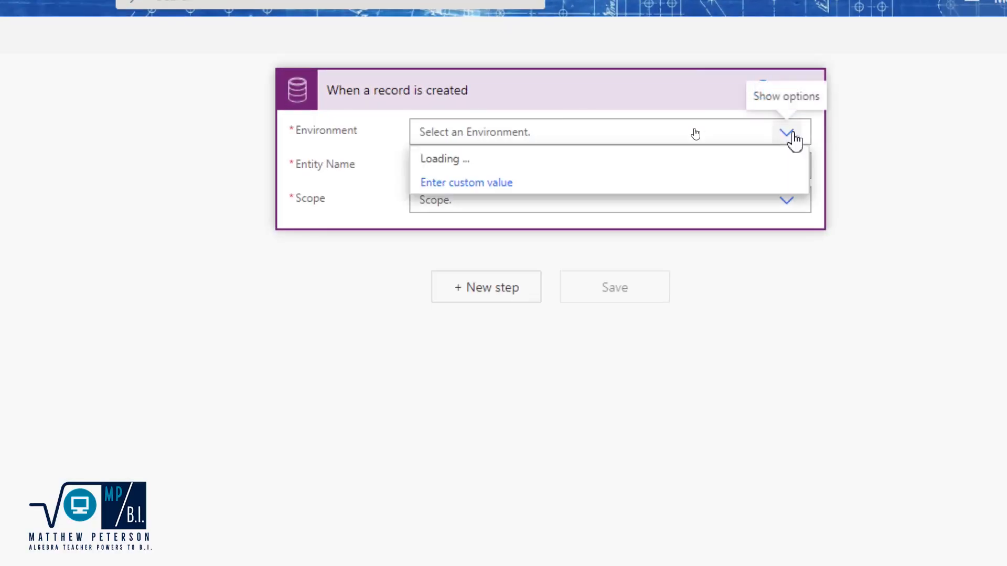
{"action": "left_click", "coordinate": [445, 158]}
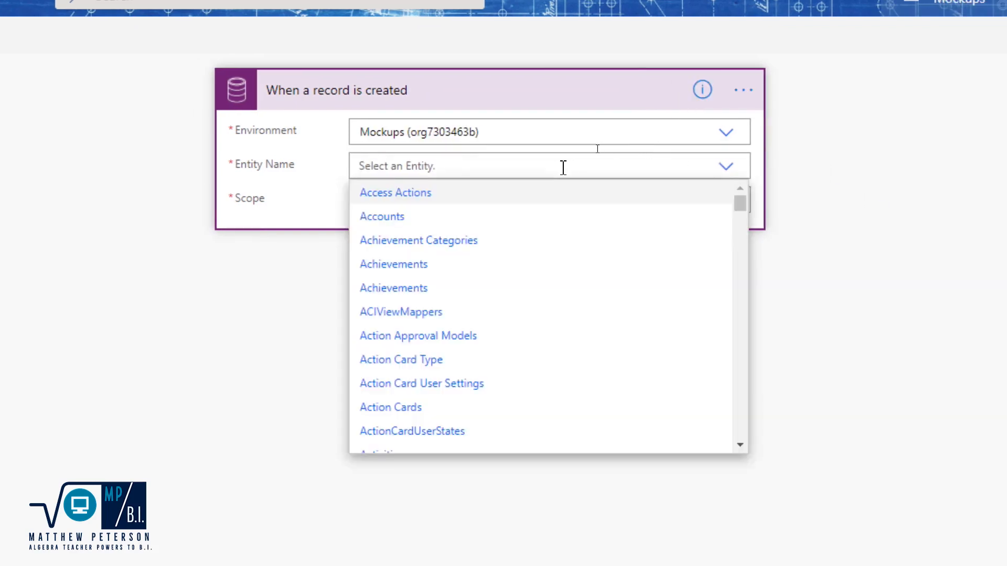
{"action": "type", "text": "student sco"}
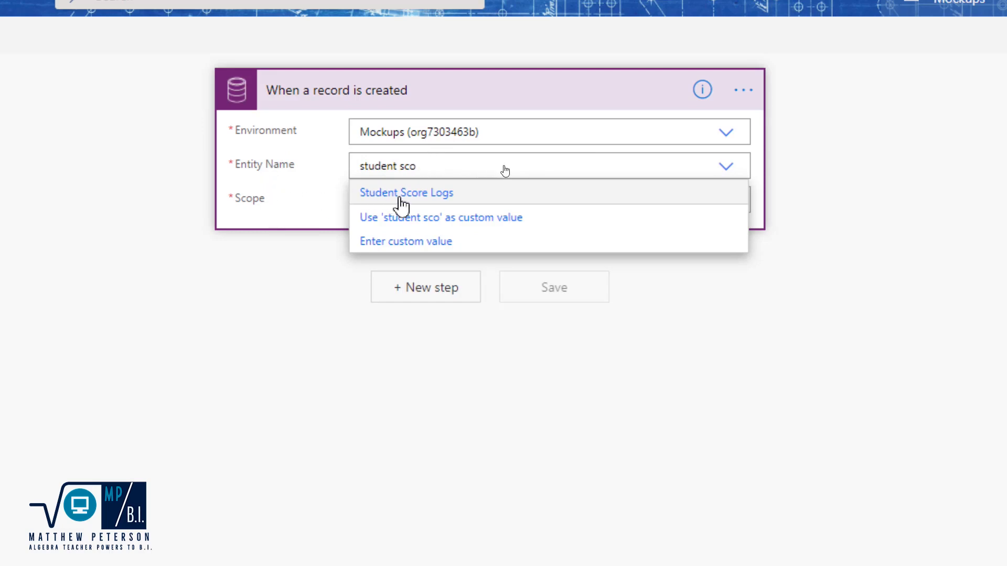
{"action": "left_click", "coordinate": [405, 193]}
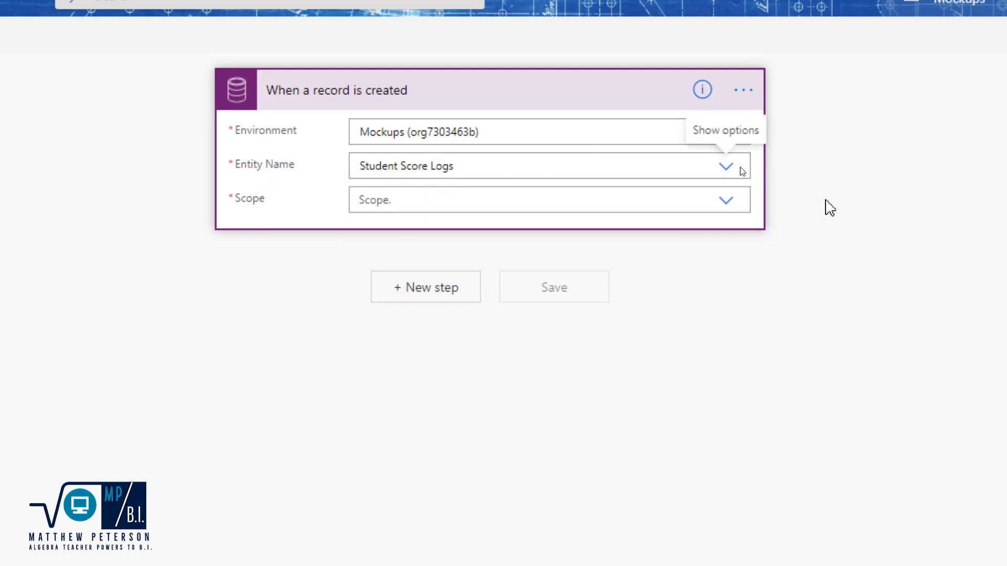
{"action": "mouse_move", "coordinate": [723, 201]}
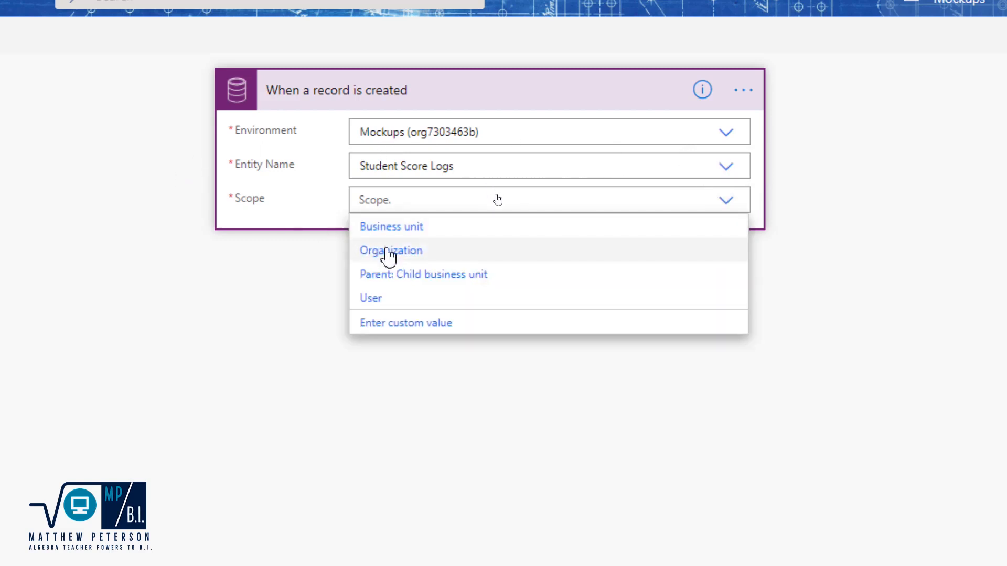
{"action": "left_click", "coordinate": [391, 251]}
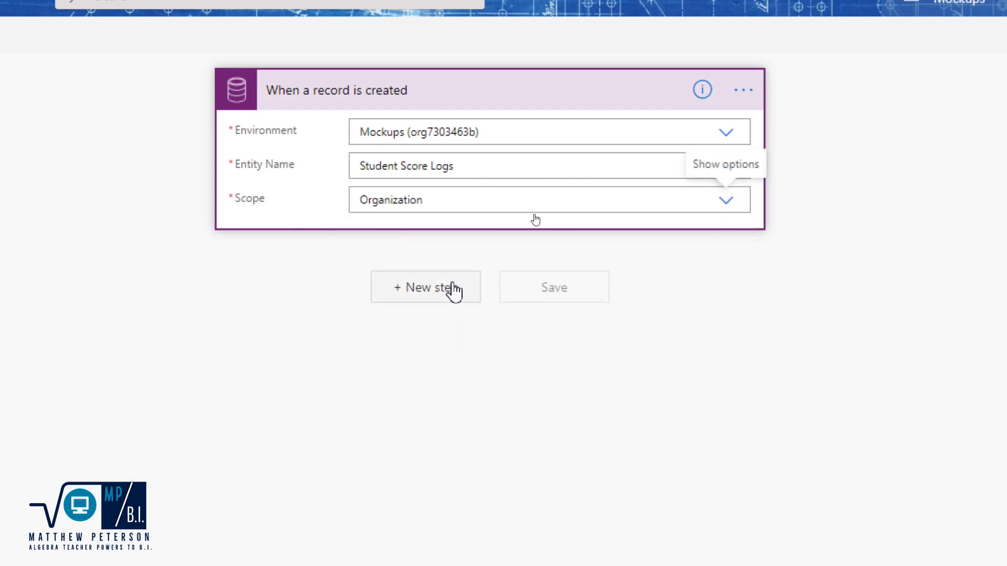
{"action": "mouse_move", "coordinate": [443, 99]}
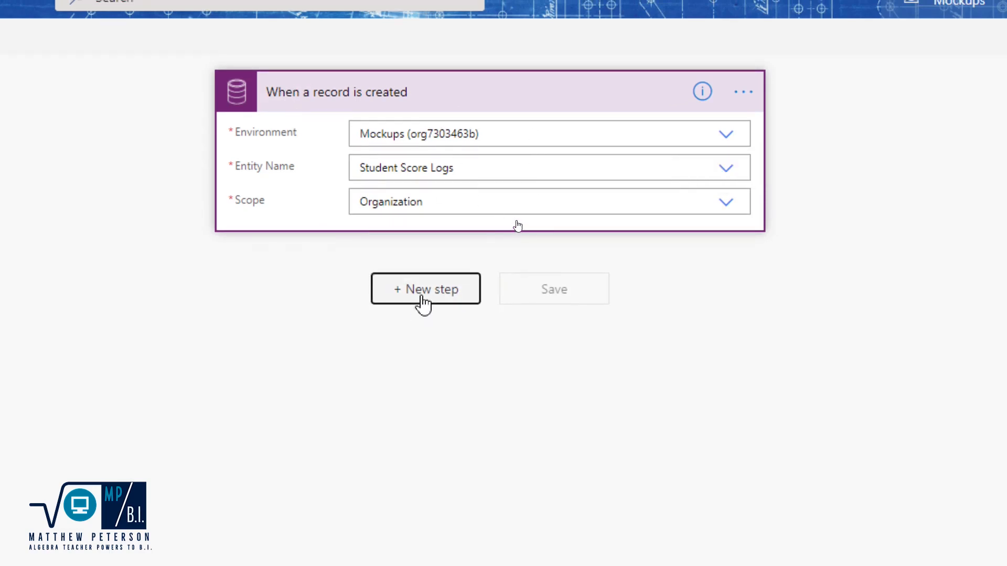
- Add a new step using Office 365 Outlook's Send an email (V2) action
{"action": "left_click", "coordinate": [425, 288]}
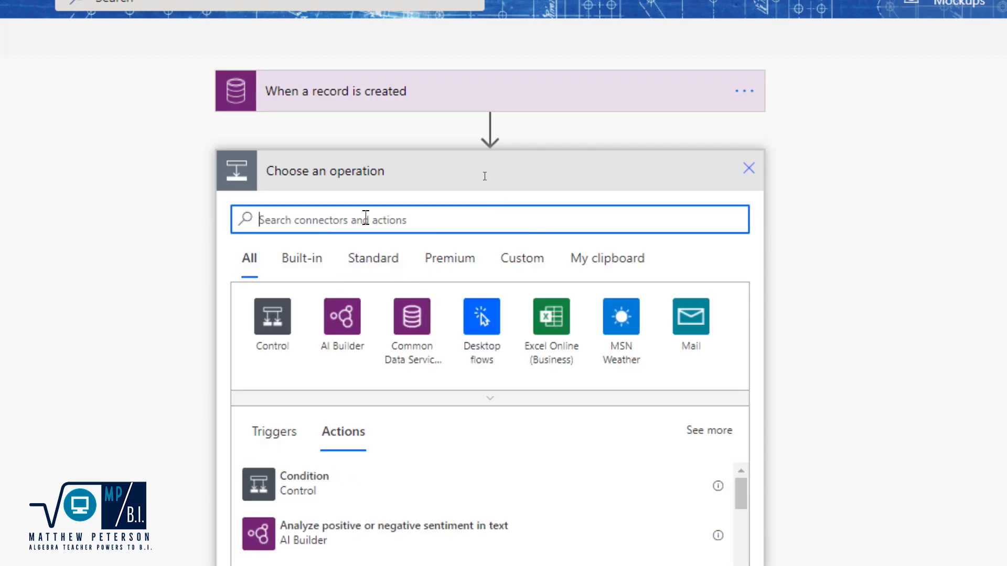
{"action": "mouse_move", "coordinate": [366, 219]}
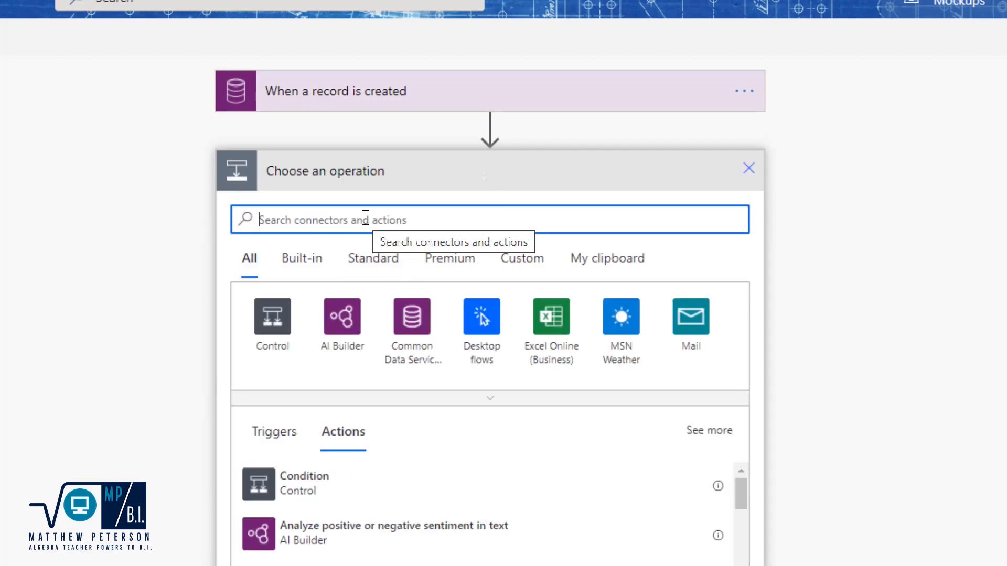
{"action": "type", "text": "send email"}
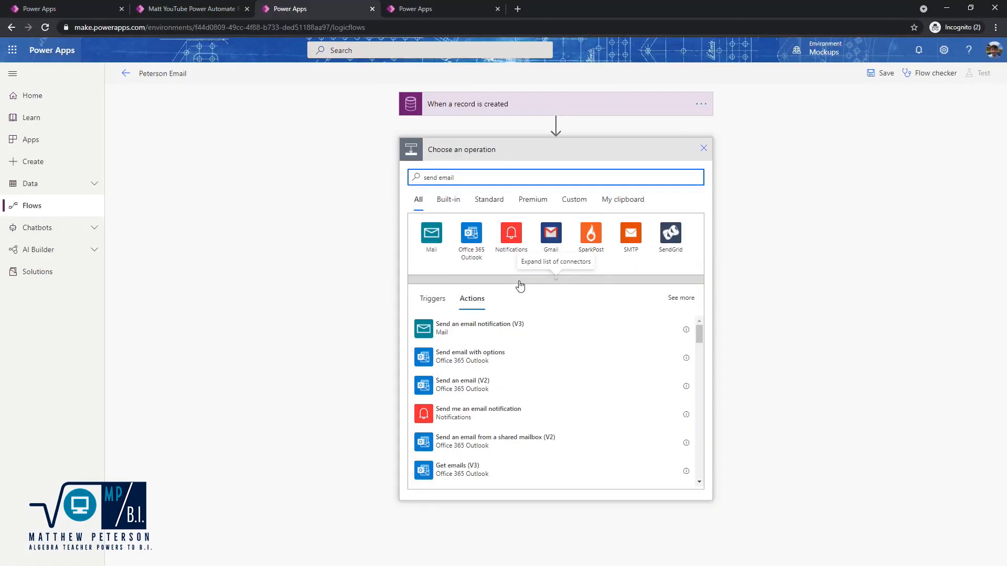
{"action": "mouse_move", "coordinate": [511, 233]}
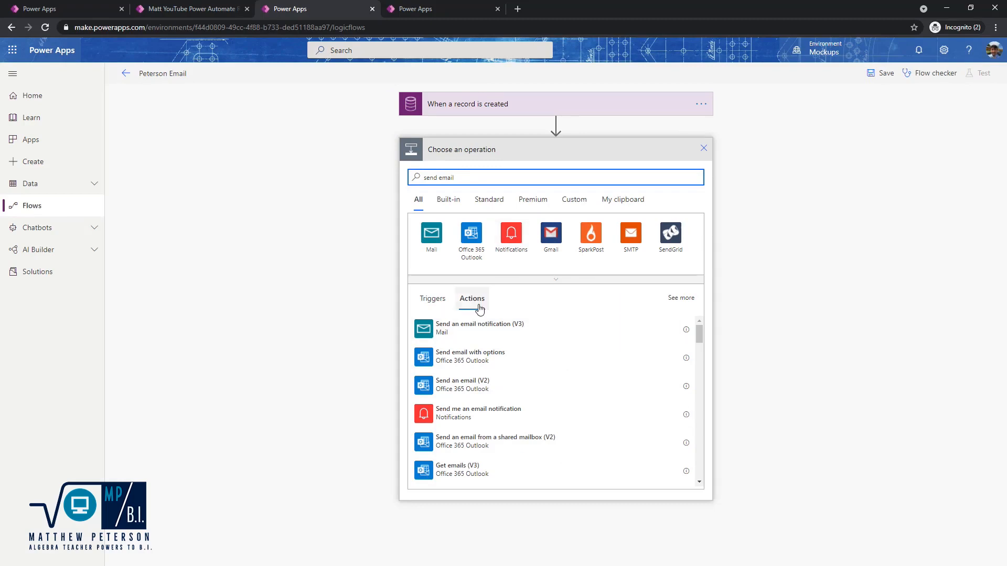
{"action": "left_click", "coordinate": [471, 236]}
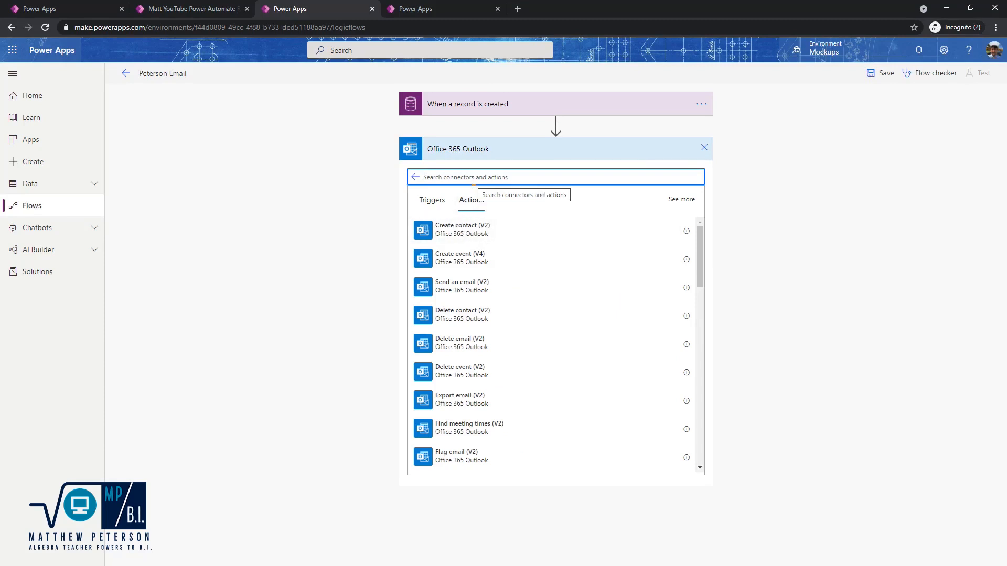
{"action": "scroll", "scroll_direction": "down", "scroll_amount": 3}
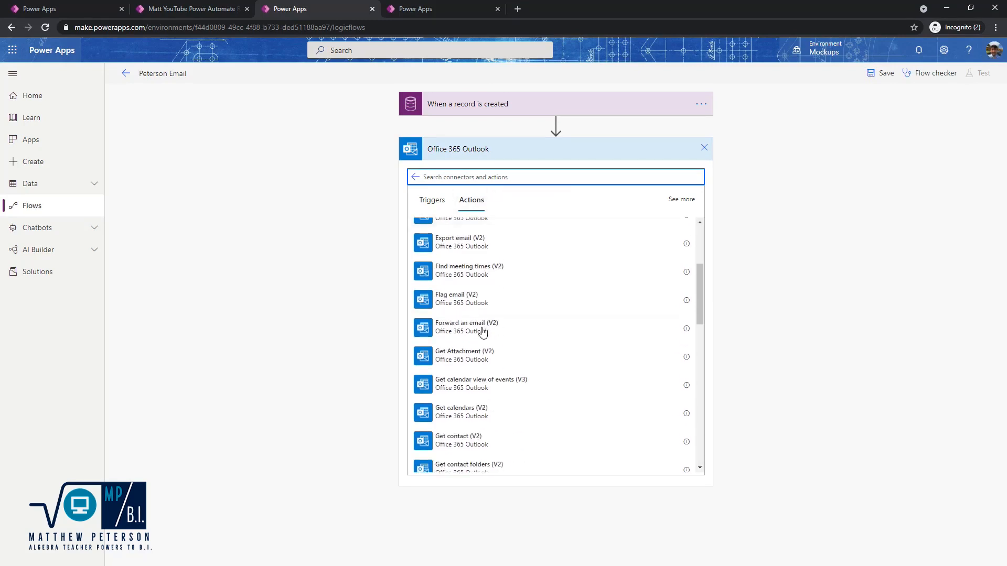
{"action": "scroll", "scroll_direction": "up", "scroll_amount": 3}
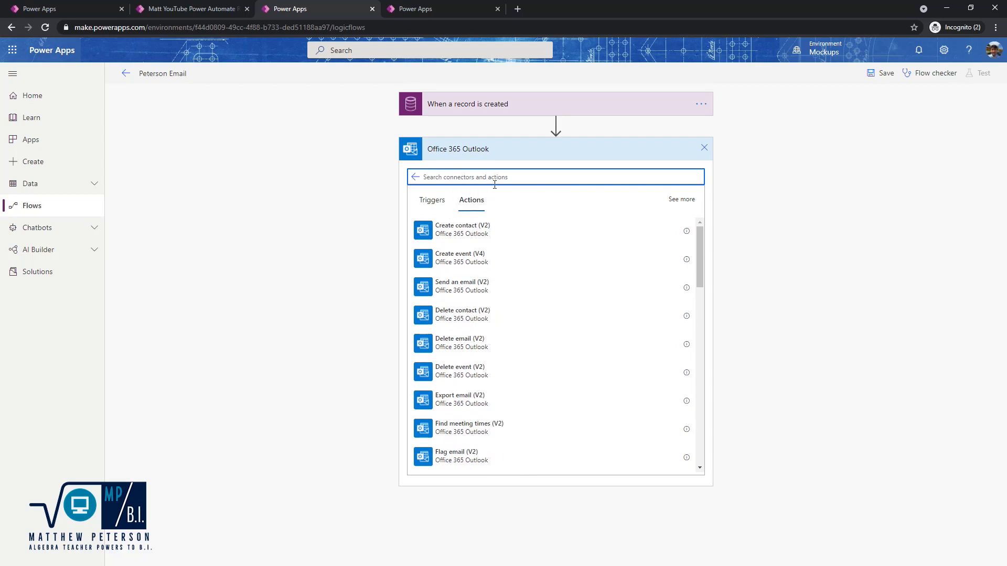
{"action": "type", "text": "sen"}
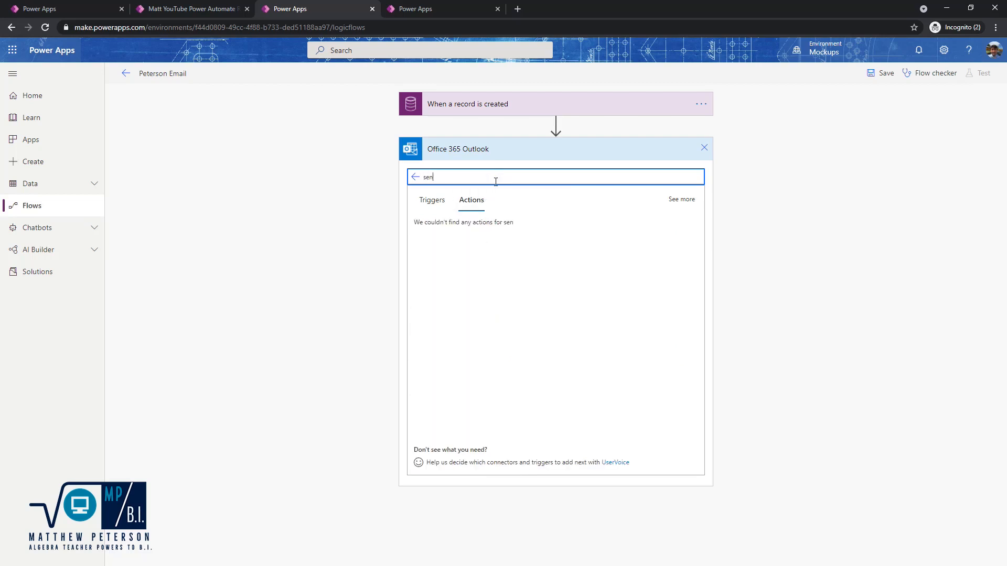
{"action": "type", "text": "t"}
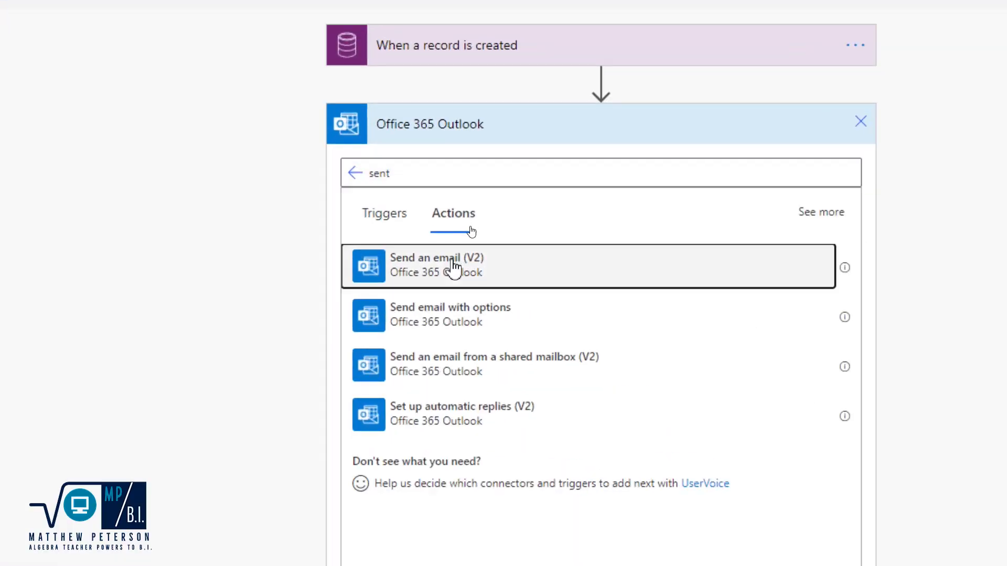
{"action": "left_click", "coordinate": [437, 265]}
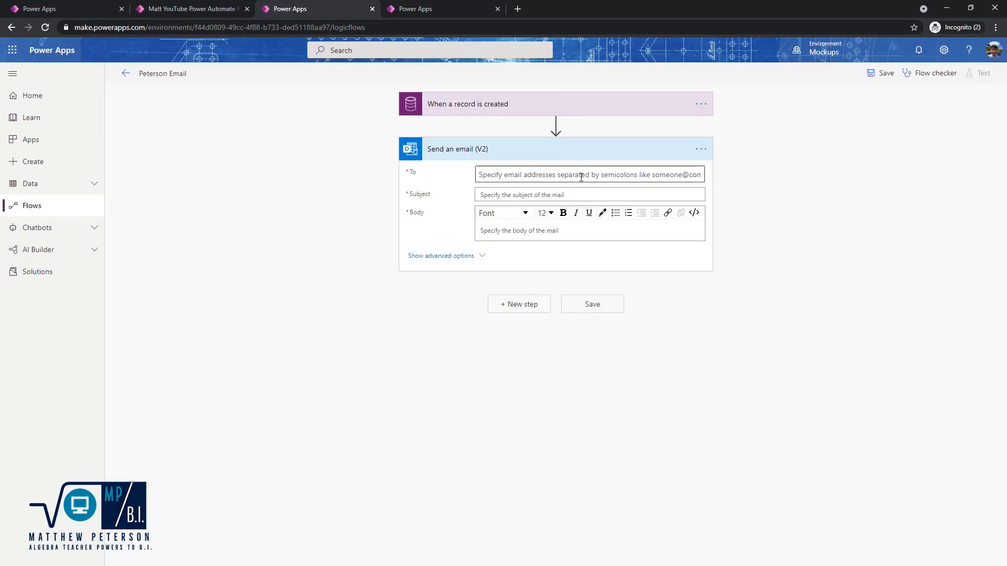
{"action": "left_click", "coordinate": [584, 174]}
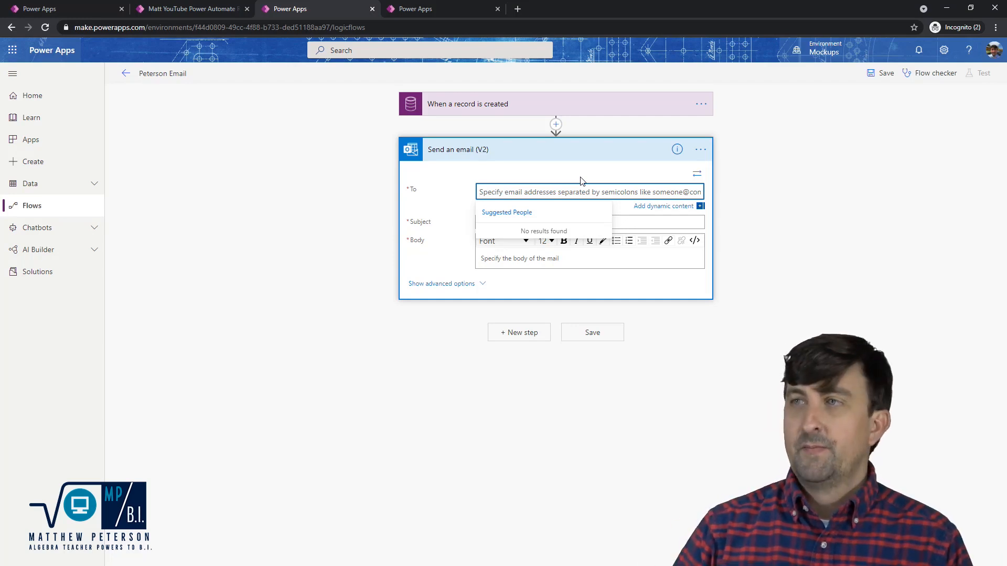
{"action": "type", "text": "matt pe"}
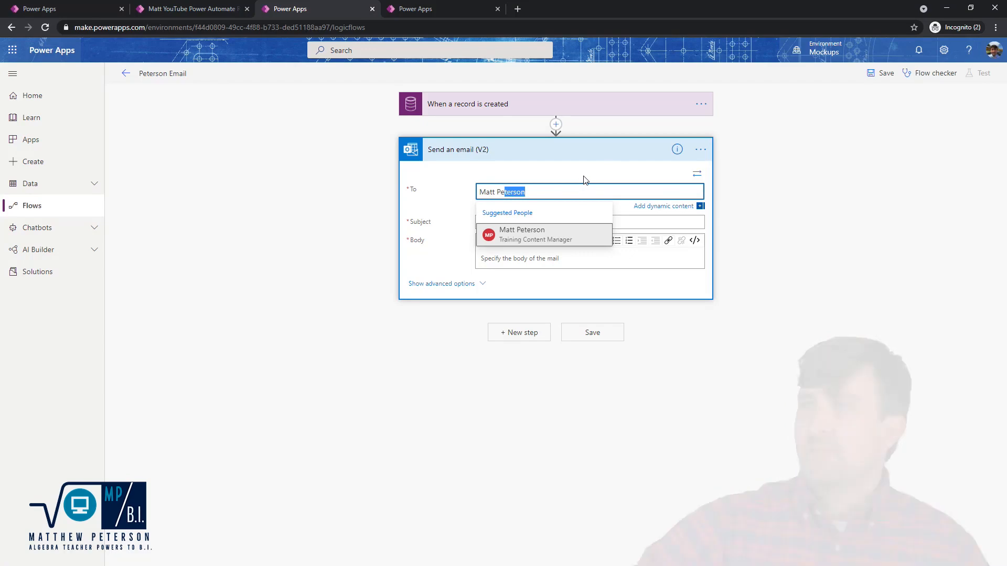
{"action": "left_click", "coordinate": [521, 234]}
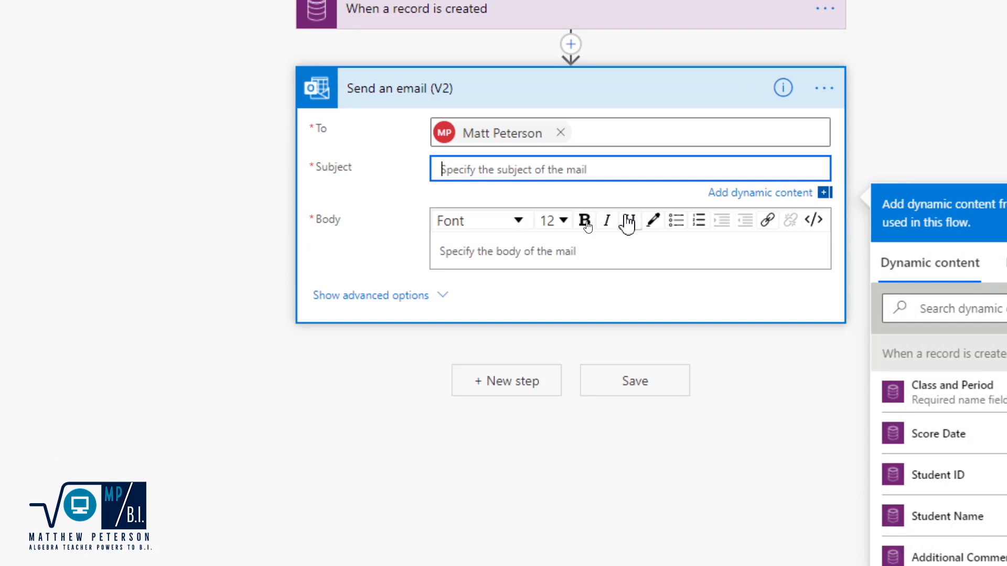
- Enter 'New Score For' as the start of the Subject
{"action": "type", "text": "New"}
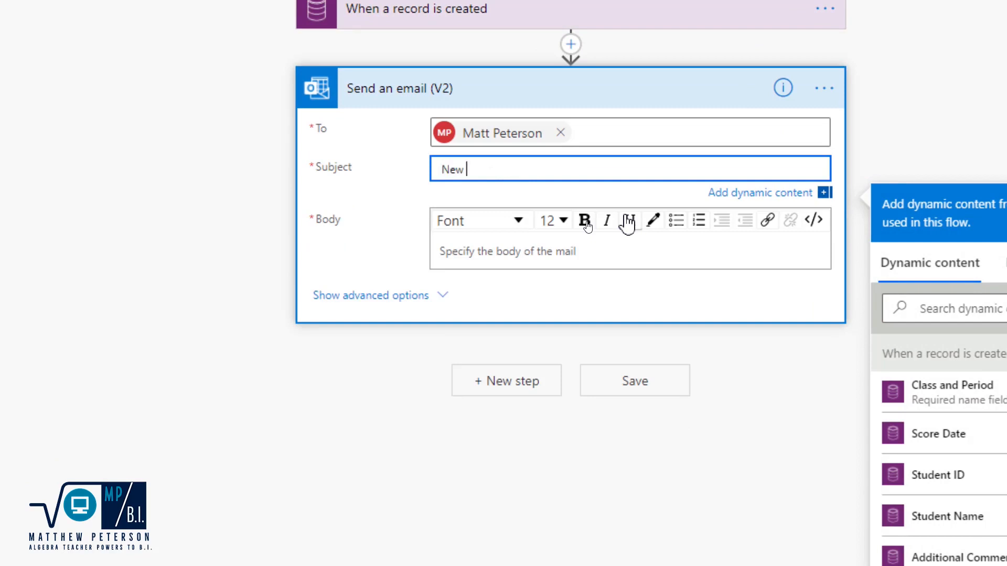
{"action": "type", "text": "Score For"}
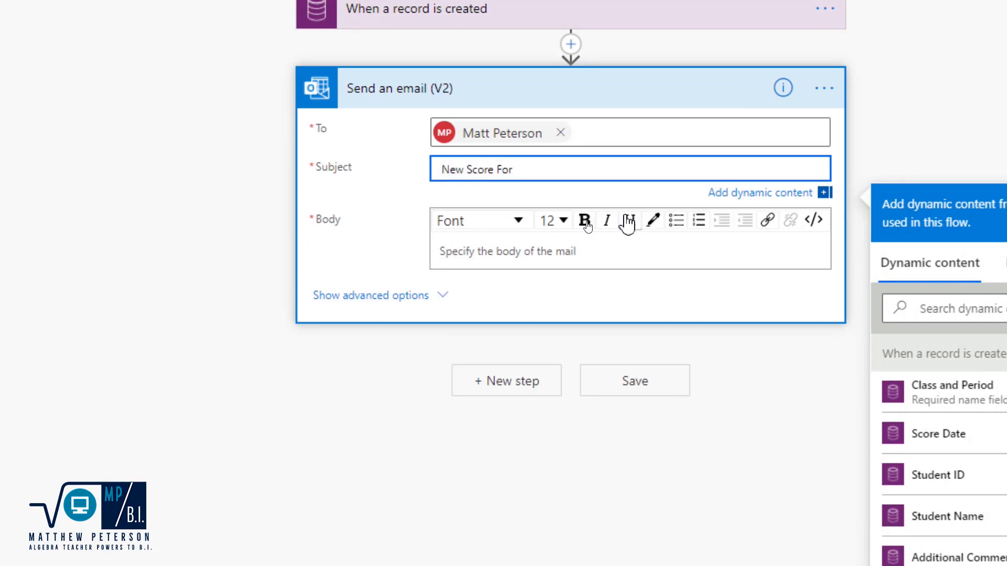
{"action": "scroll", "scroll_direction": "up", "scroll_amount": 3}
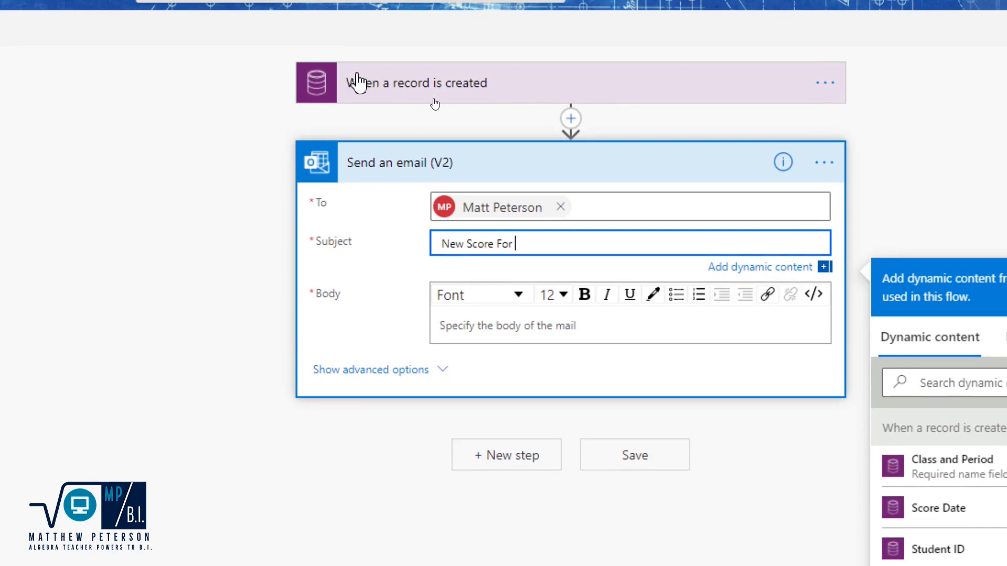
{"action": "mouse_move", "coordinate": [304, 126]}
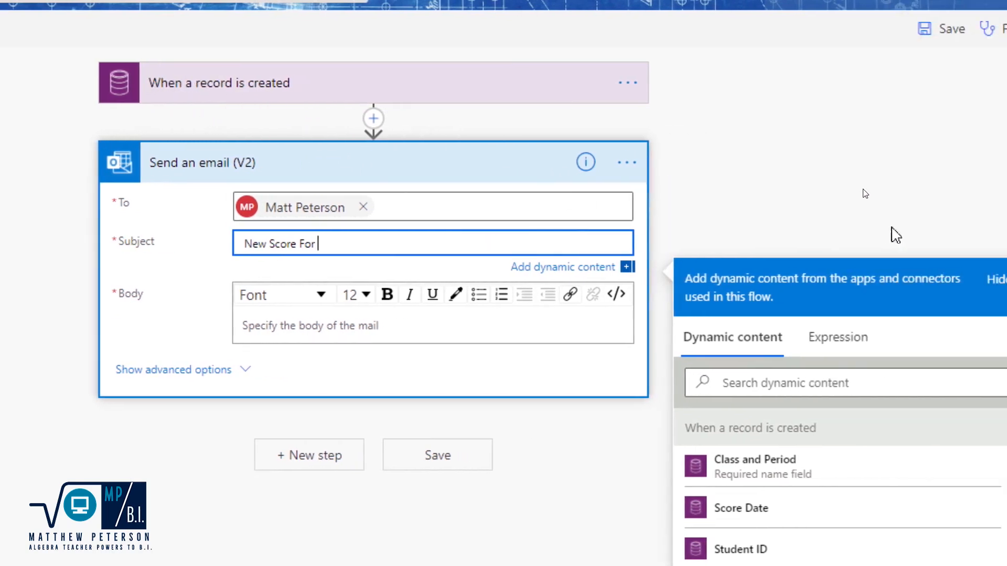
- Insert Student Name into the Subject and start the Body with Student Name earned
{"action": "scroll", "scroll_direction": "down", "scroll_amount": 3}
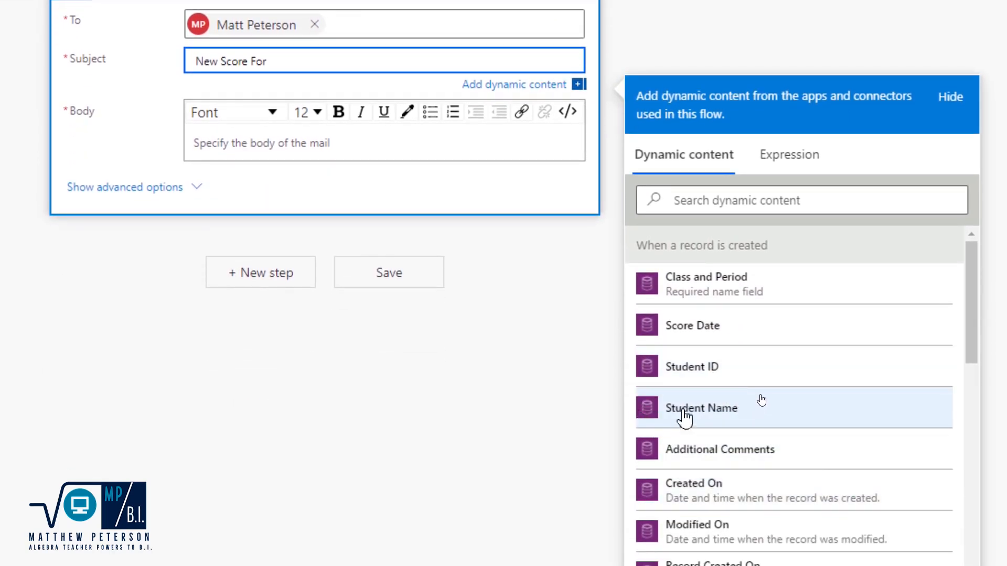
{"action": "left_click", "coordinate": [702, 408]}
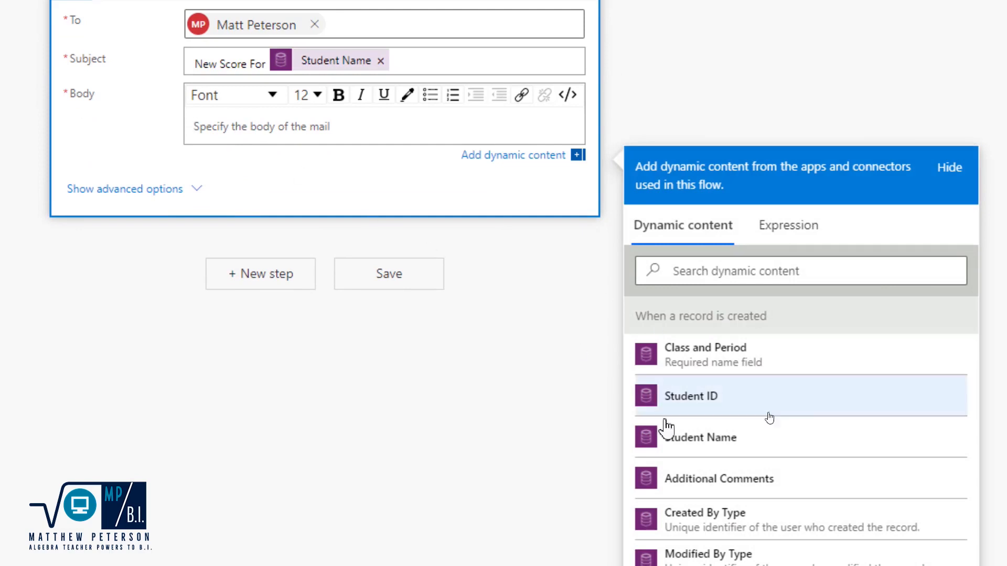
{"action": "left_click", "coordinate": [699, 438]}
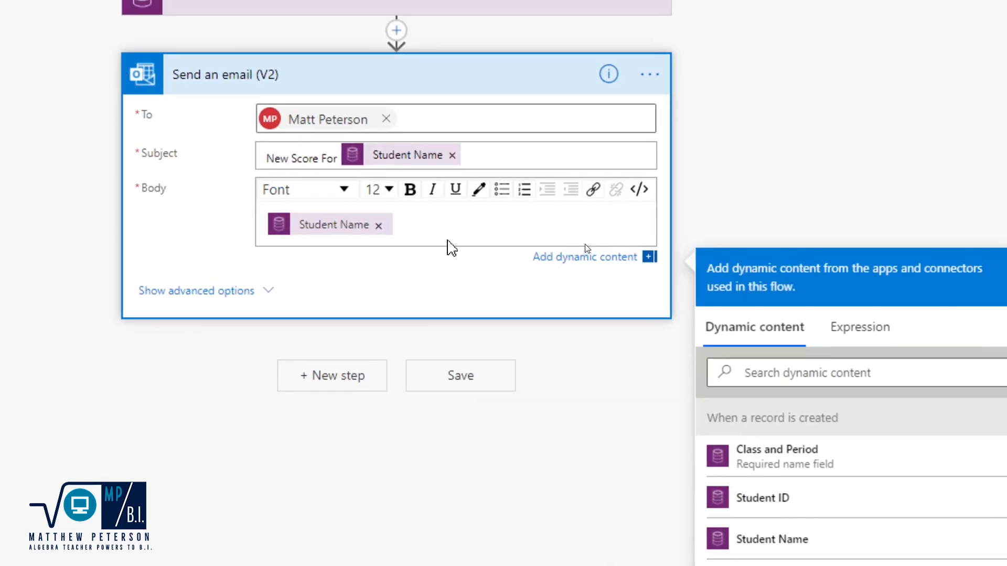
{"action": "type", "text": "earned"}
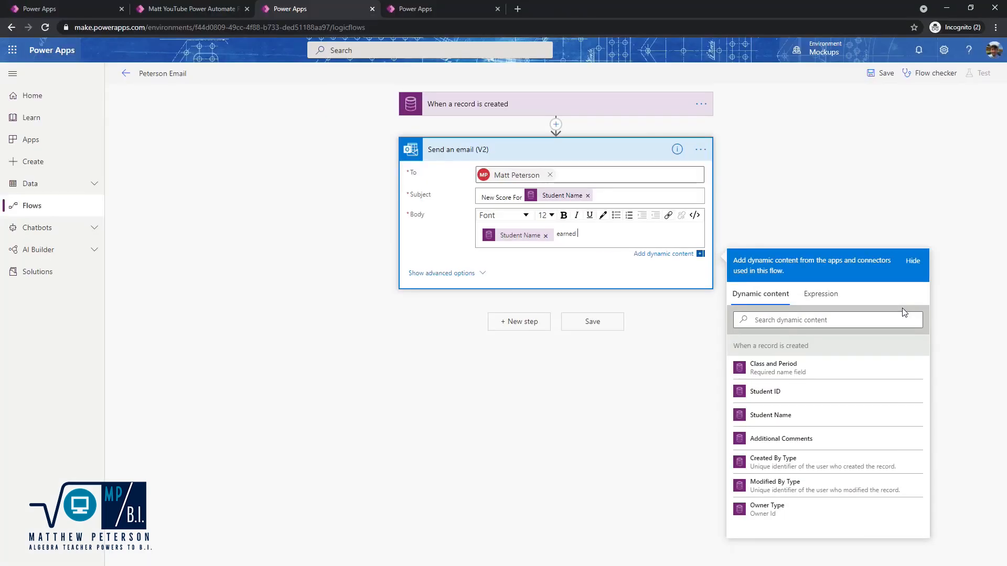
{"action": "mouse_move", "coordinate": [791, 393]}
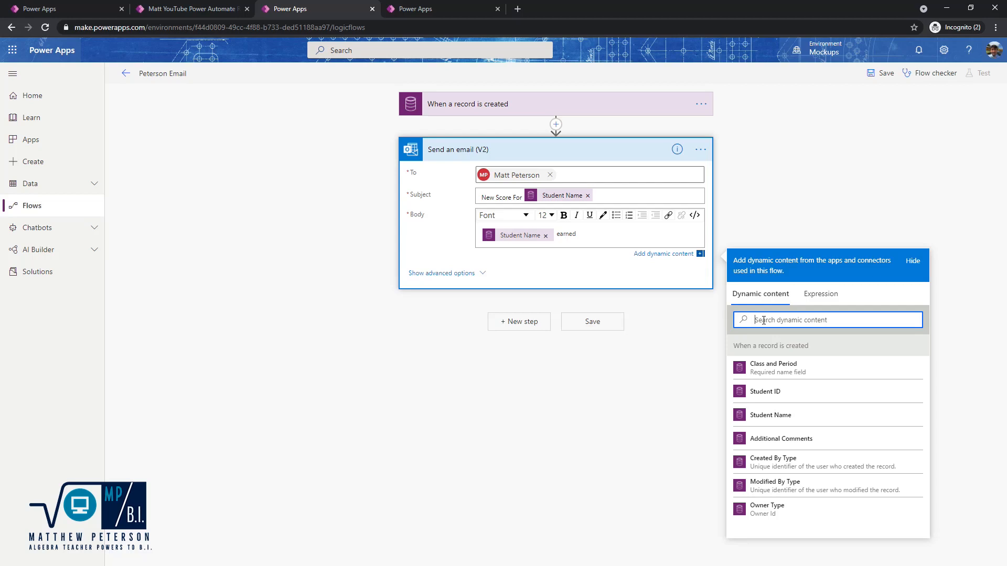
- Complete the Body with Points points for Score Category Value on Score Date
{"action": "type", "text": "poi"}
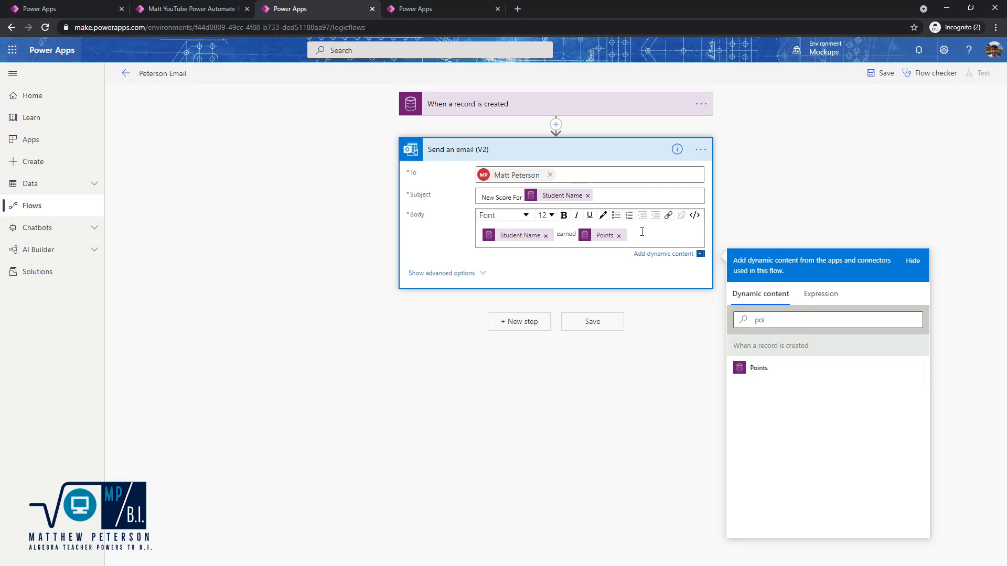
{"action": "type", "text": "points"}
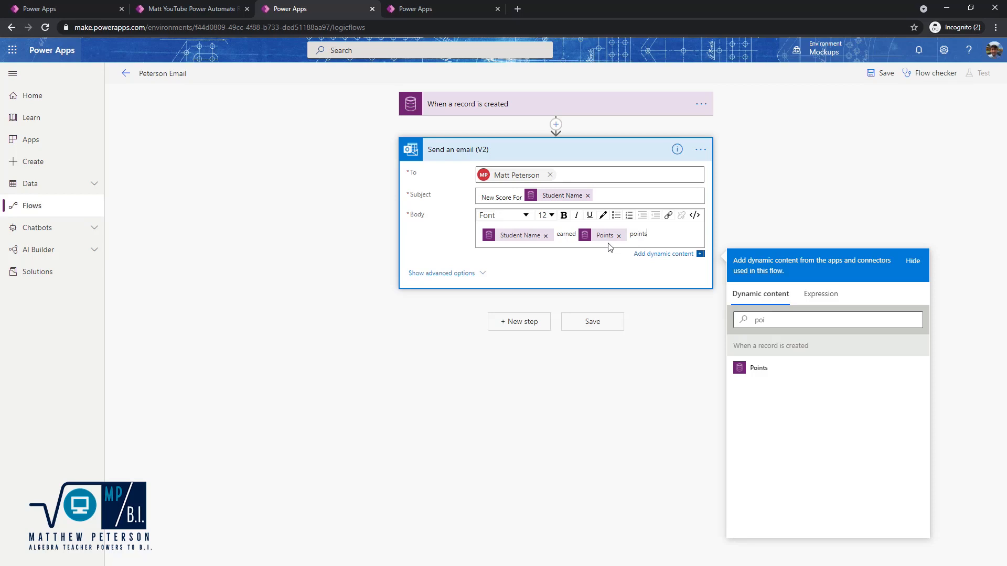
{"action": "type", "text": "for"}
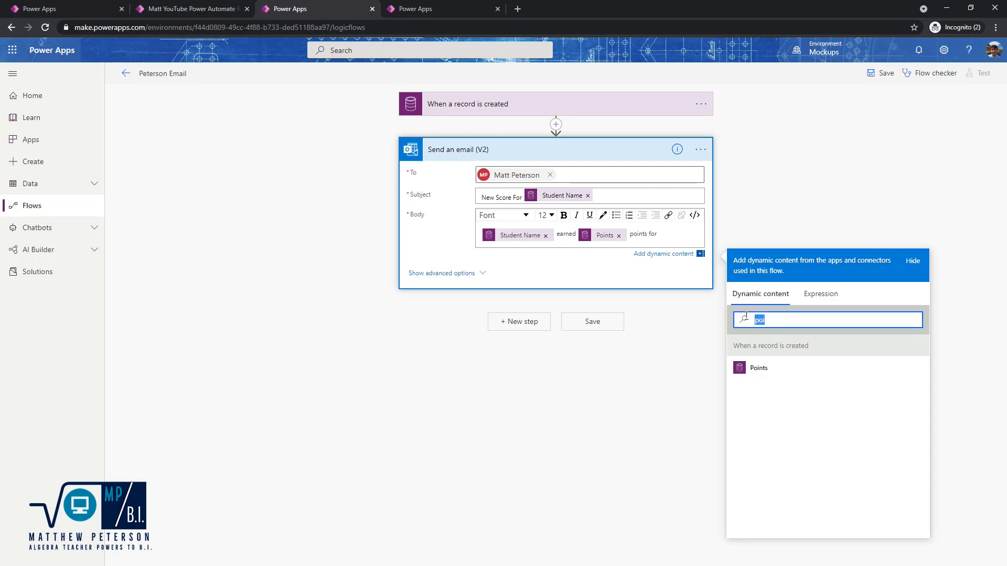
{"action": "type", "text": "scor"}
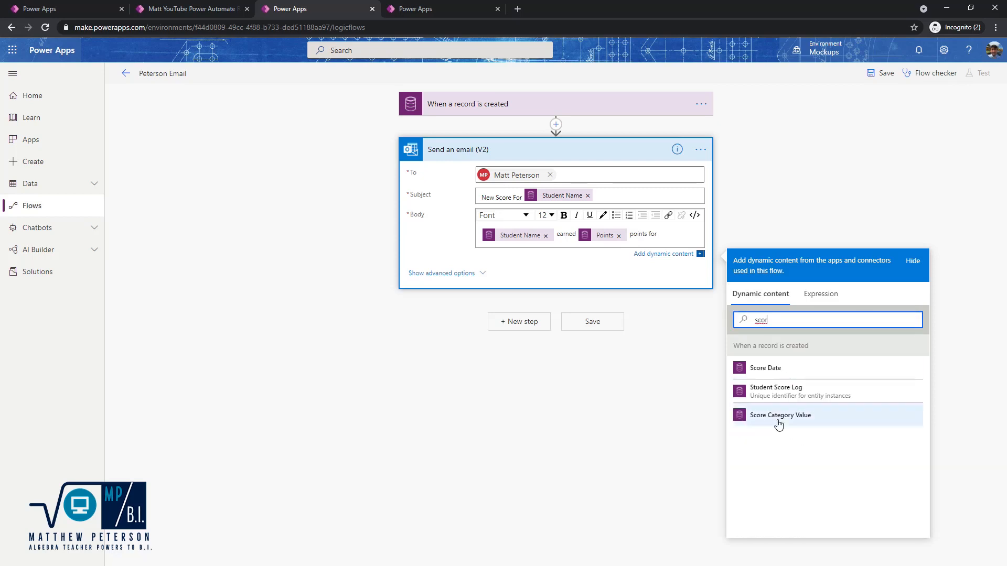
{"action": "mouse_move", "coordinate": [788, 422]}
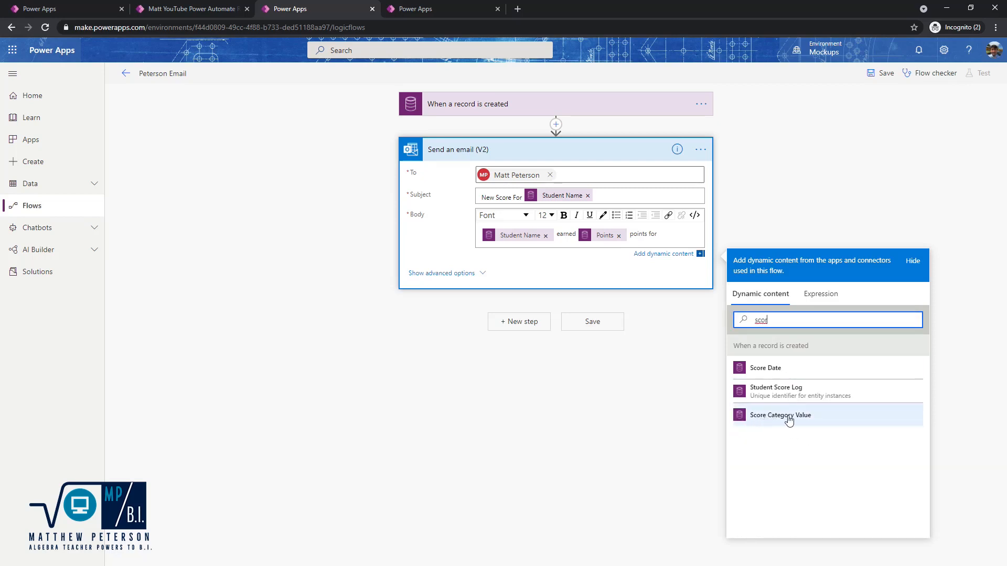
{"action": "left_click", "coordinate": [779, 416]}
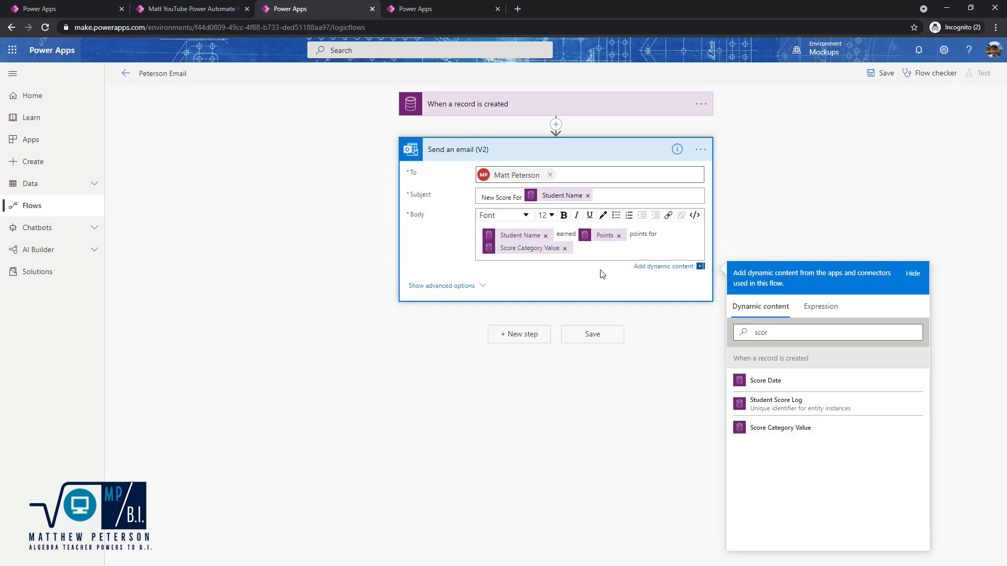
{"action": "type", "text": "on"}
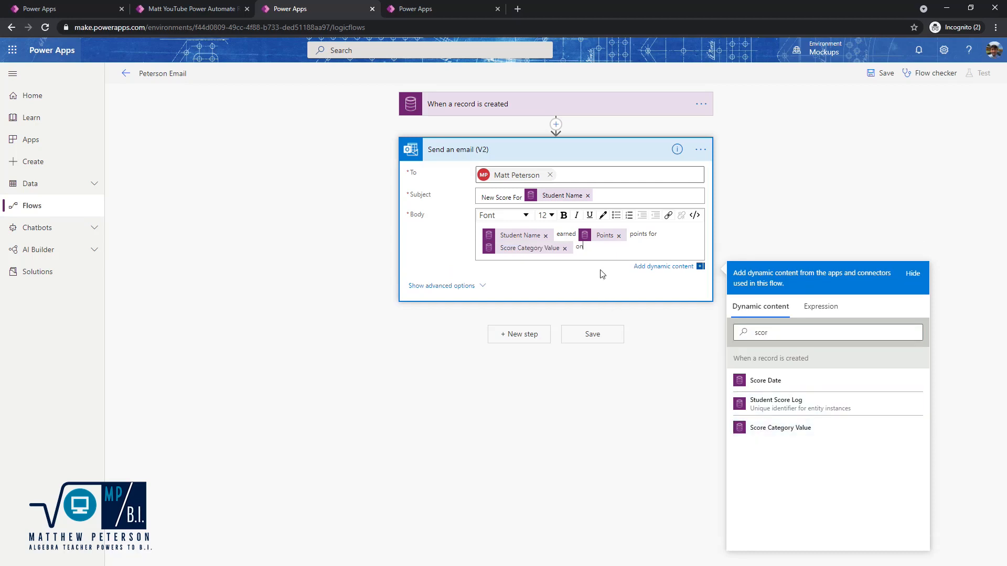
{"action": "mouse_move", "coordinate": [769, 380]}
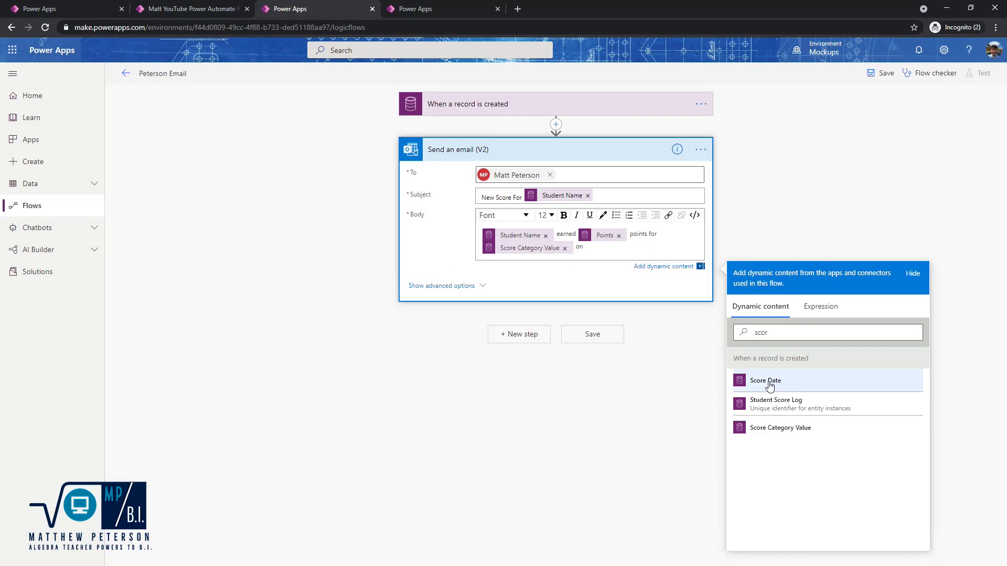
{"action": "left_click", "coordinate": [765, 380]}
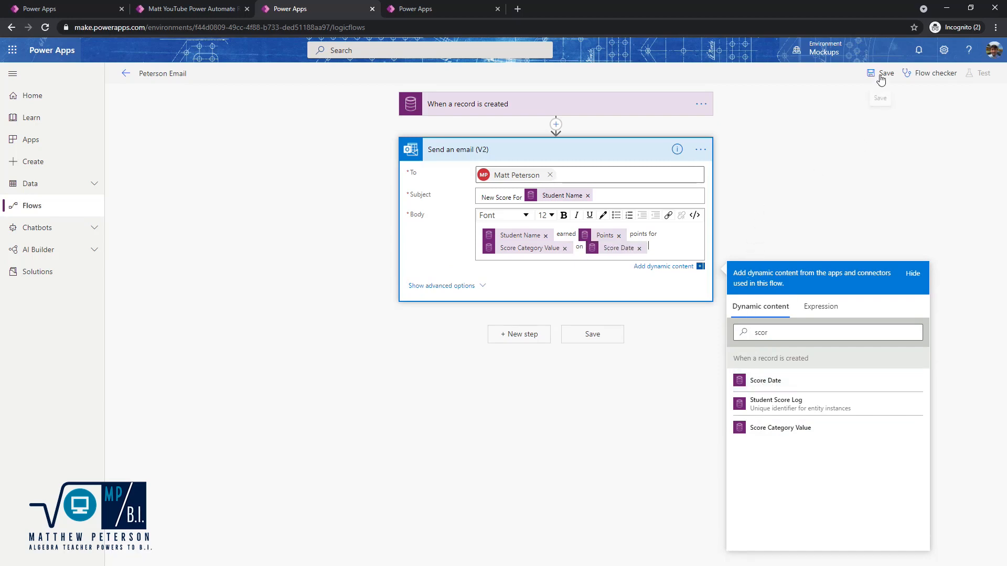
{"action": "mouse_move", "coordinate": [774, 165]}
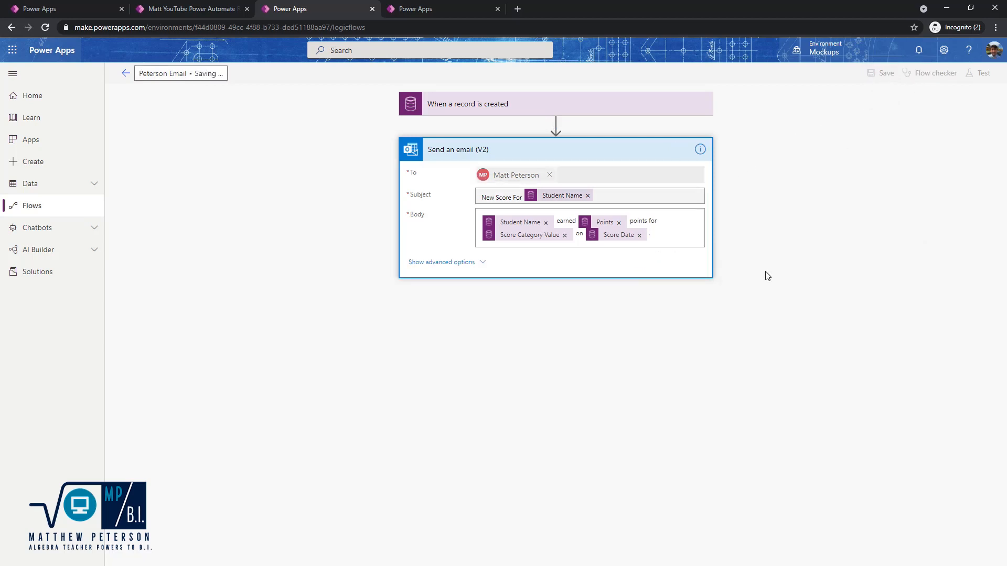
{"action": "mouse_move", "coordinate": [184, 124]}
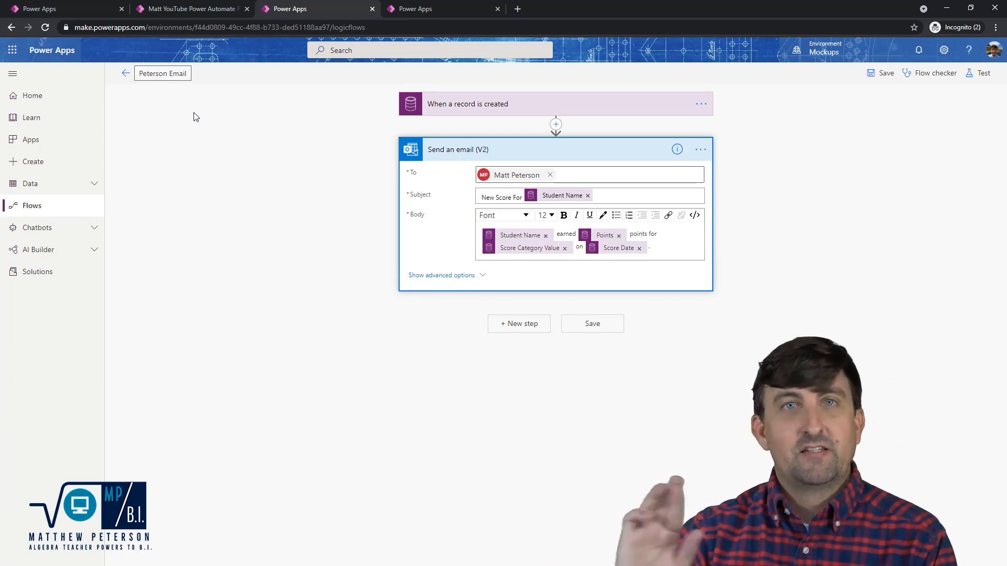
{"action": "left_click", "coordinate": [190, 8]}
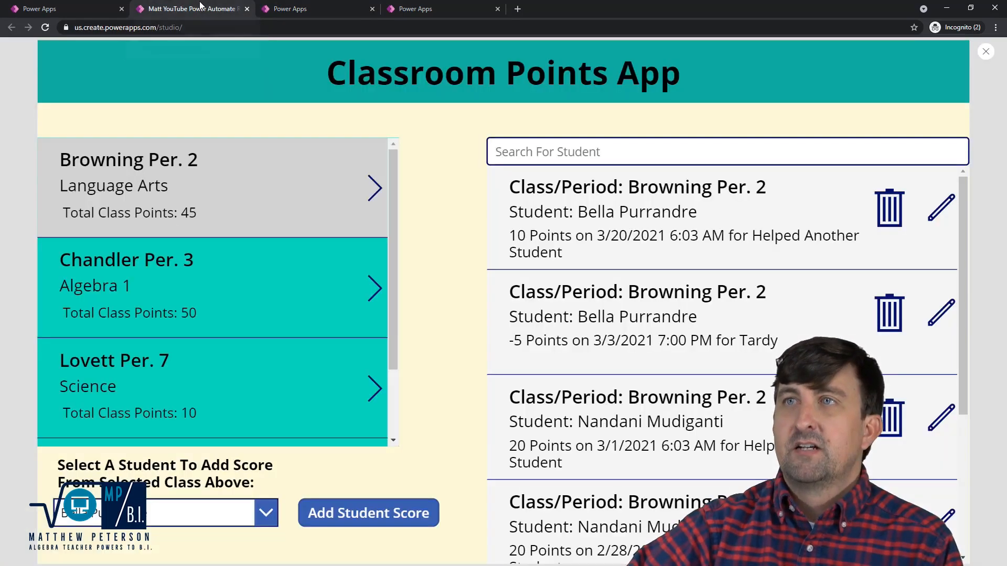
{"action": "mouse_move", "coordinate": [468, 353]}
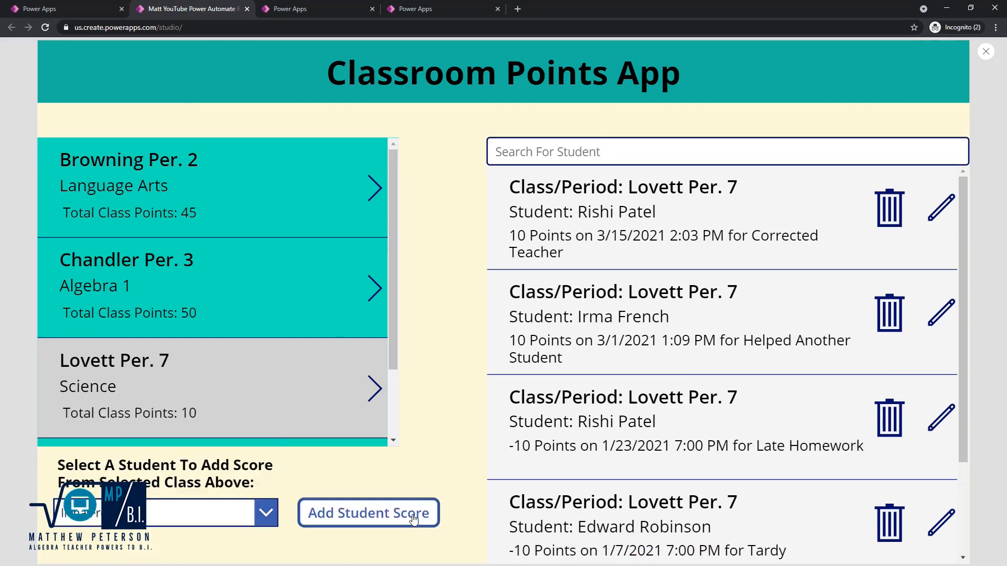
{"action": "left_click", "coordinate": [368, 513]}
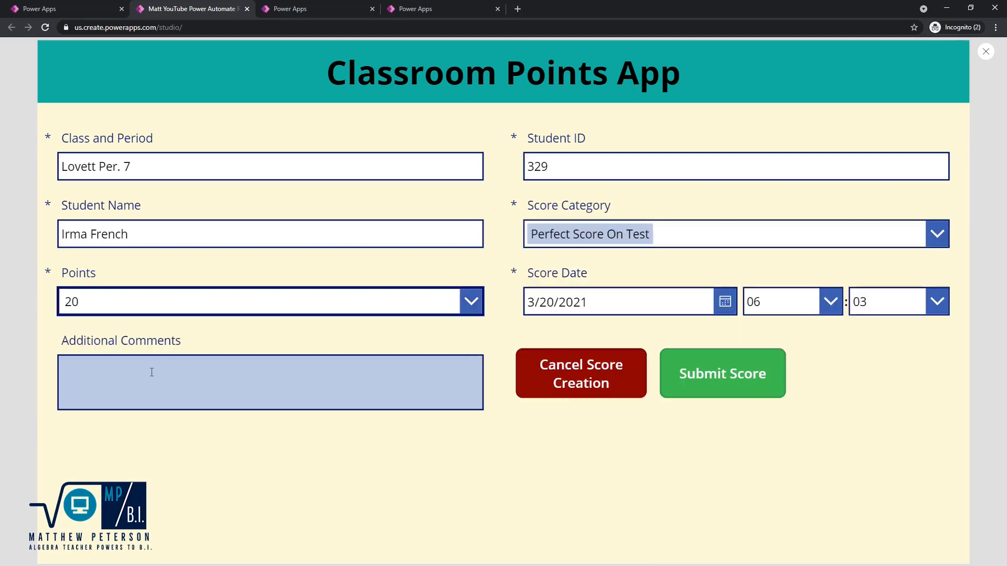
{"action": "type", "text": "Your har"}
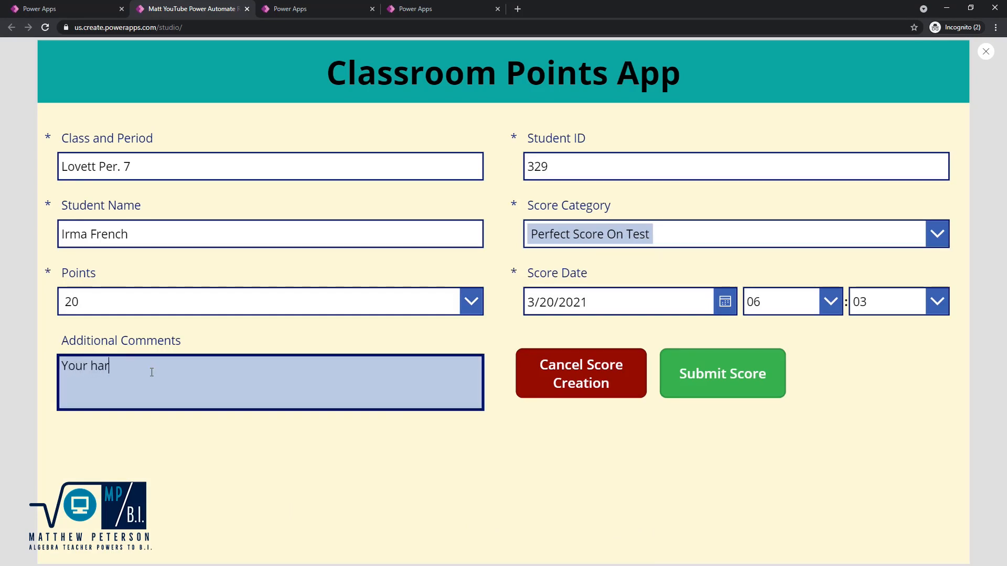
{"action": "type", "text": "d work is paying off"}
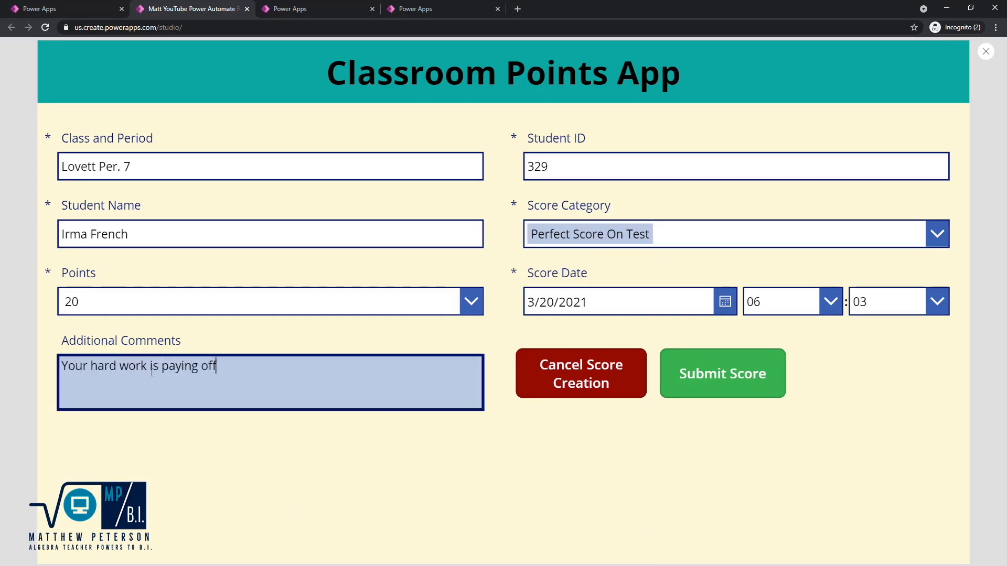
{"action": "type", "text": "."}
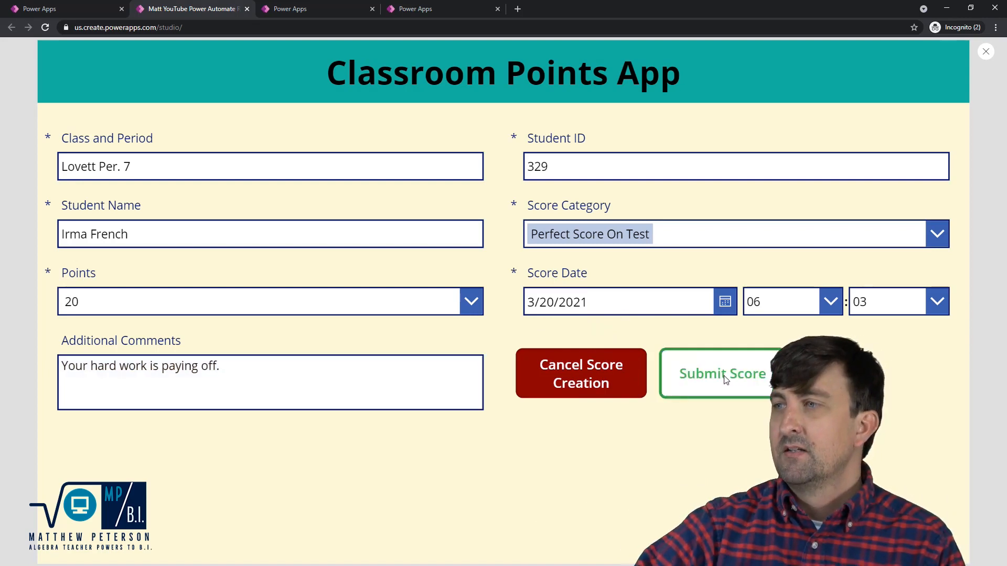
{"action": "left_click", "coordinate": [722, 374]}
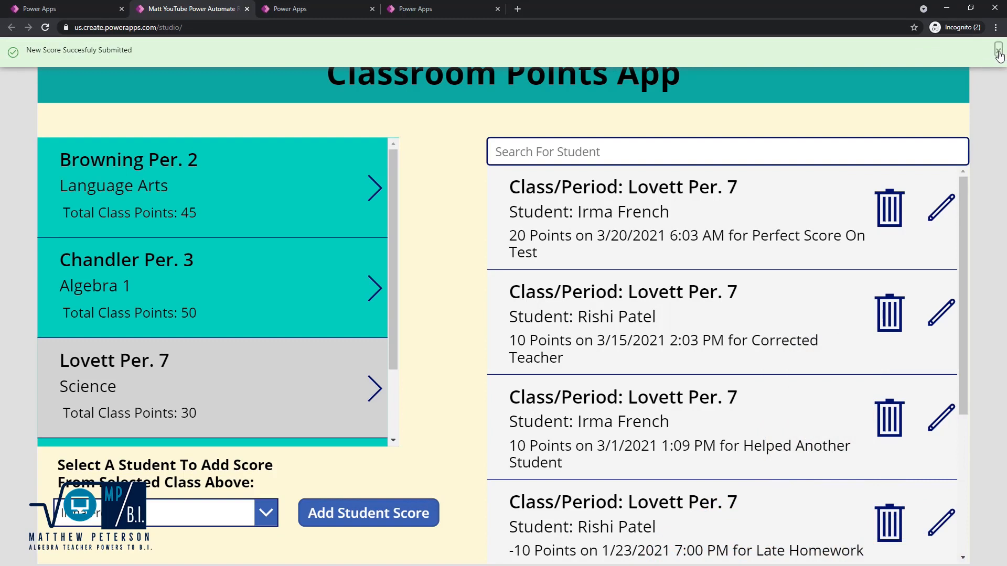
{"action": "left_click", "coordinate": [986, 52]}
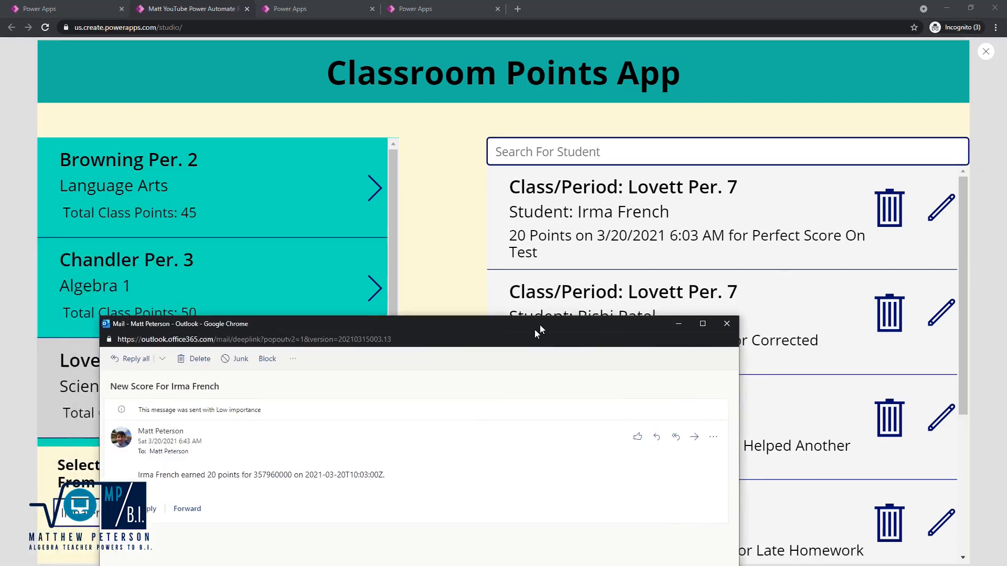
{"action": "left_click", "coordinate": [701, 323]}
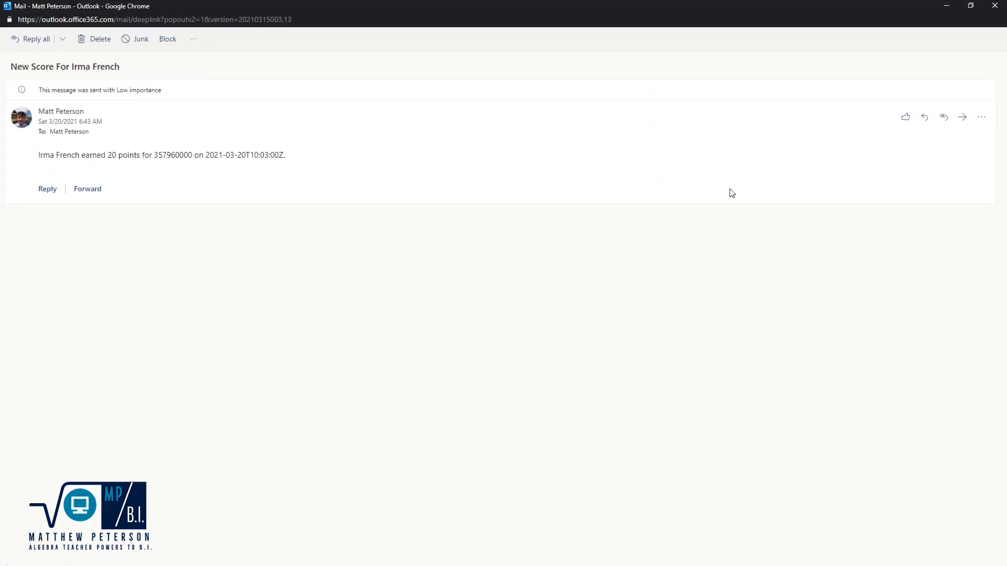
{"action": "mouse_move", "coordinate": [130, 167]}
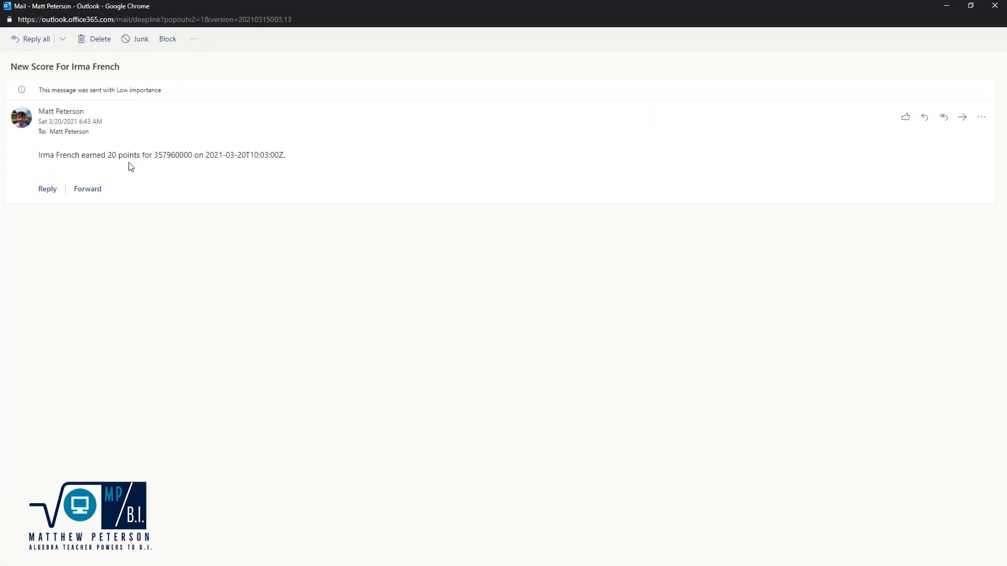
{"action": "mouse_move", "coordinate": [200, 183]}
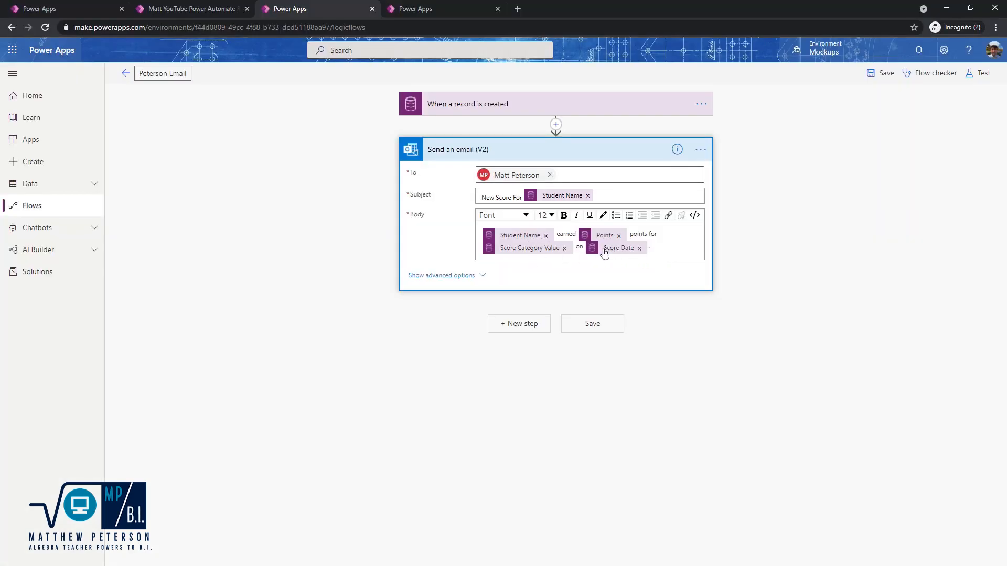
{"action": "mouse_move", "coordinate": [612, 255]}
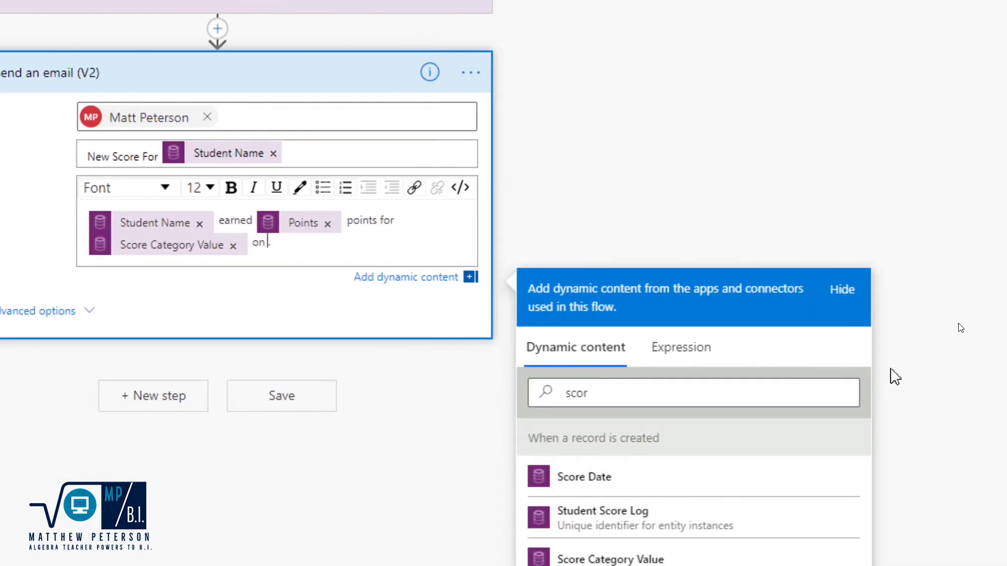
{"action": "mouse_move", "coordinate": [681, 347]}
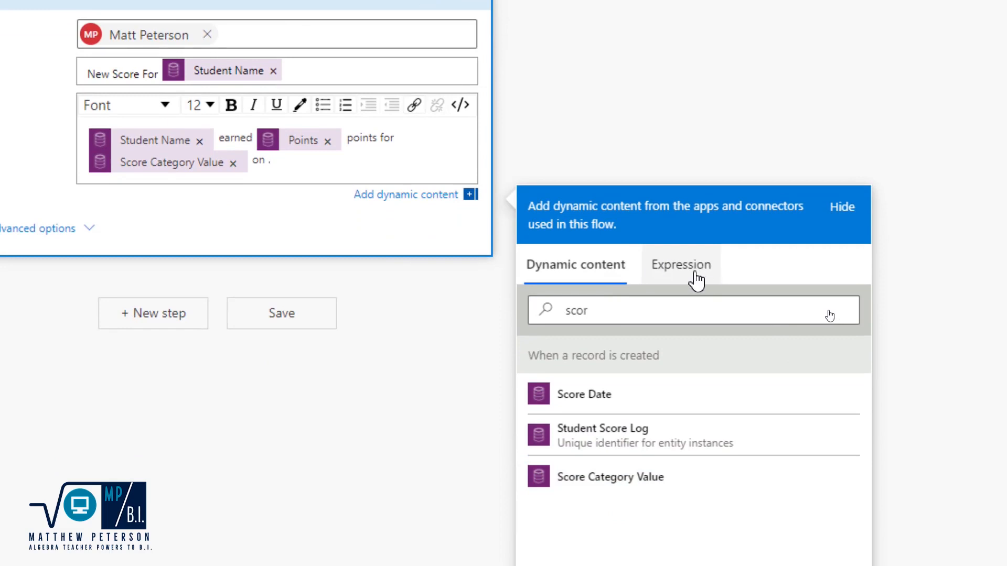
{"action": "mouse_move", "coordinate": [687, 273]}
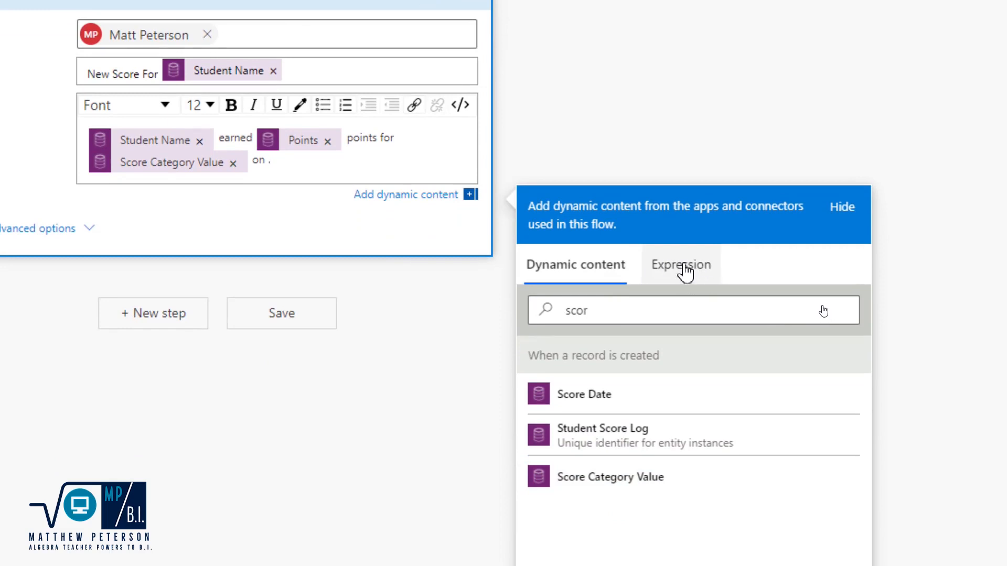
- Start a formatDateTime( expression in place of the removed Score Date token
{"action": "left_click", "coordinate": [680, 265]}
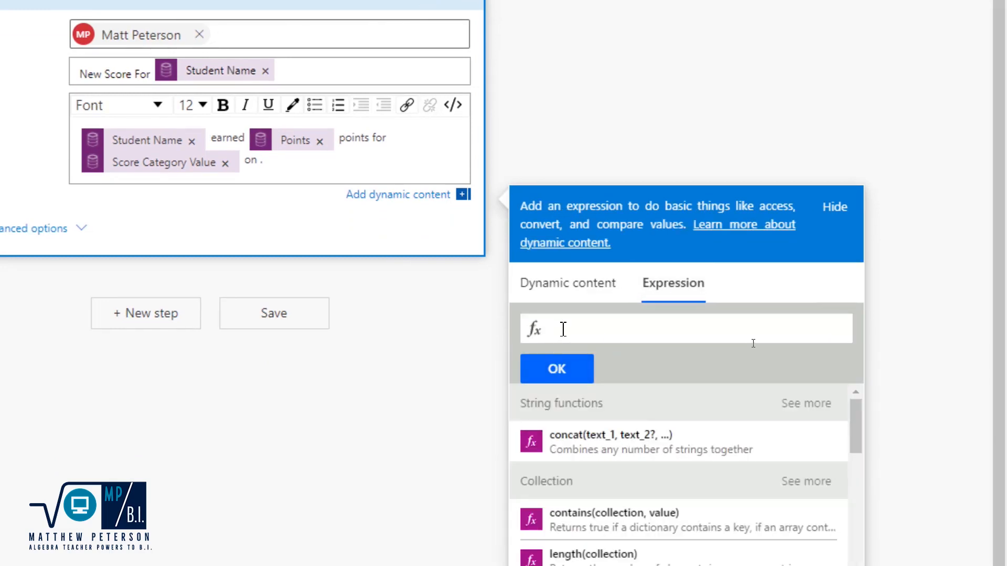
{"action": "type", "text": "form"}
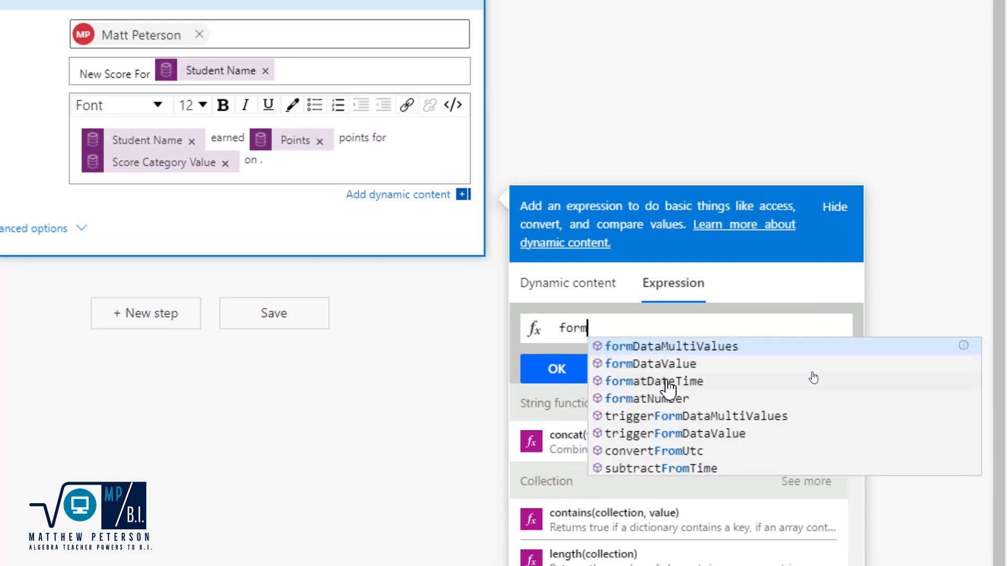
{"action": "left_click", "coordinate": [652, 381]}
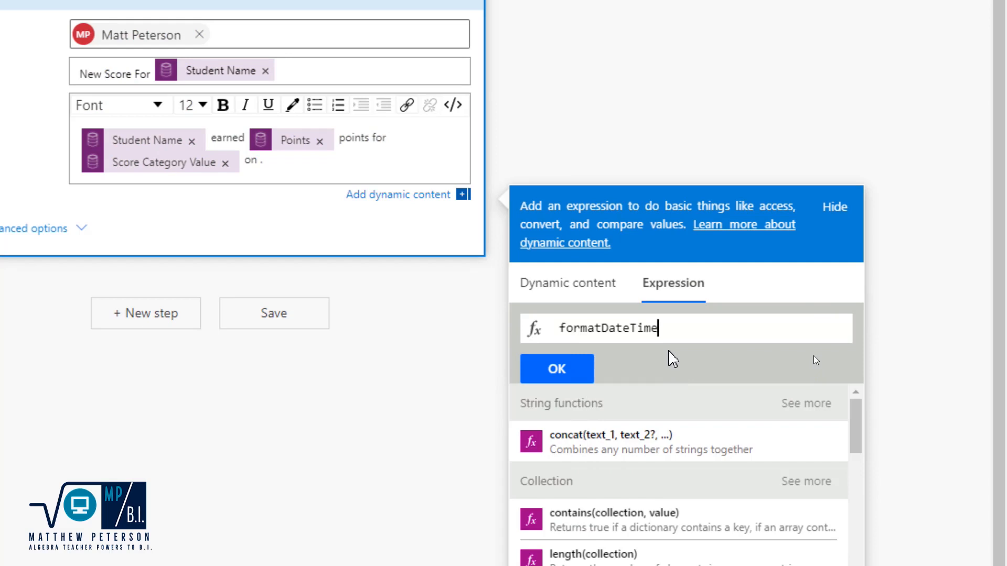
{"action": "type", "text": "("}
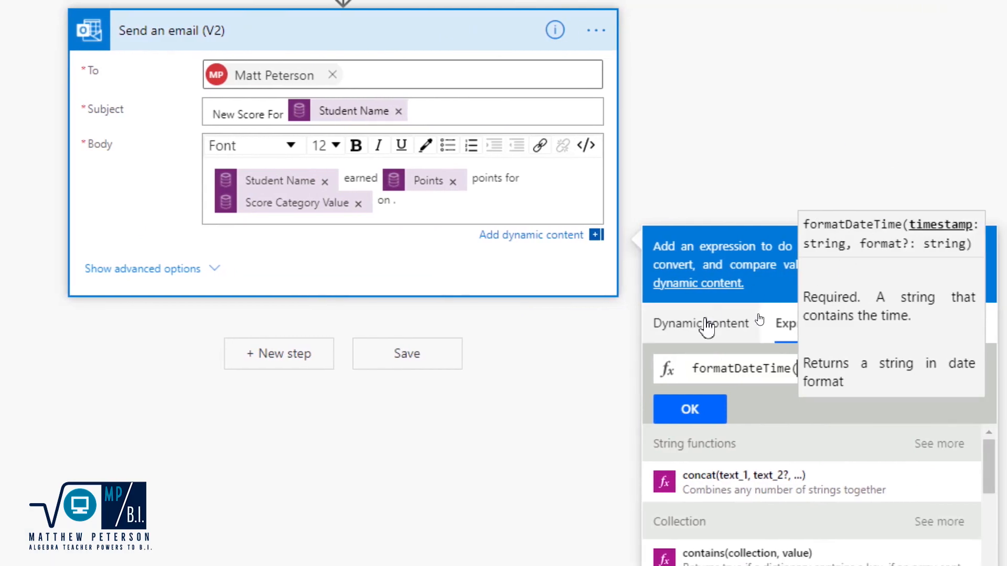
- Insert Score Date from Dynamic content as the first formatDateTime argument
{"action": "left_click", "coordinate": [700, 322]}
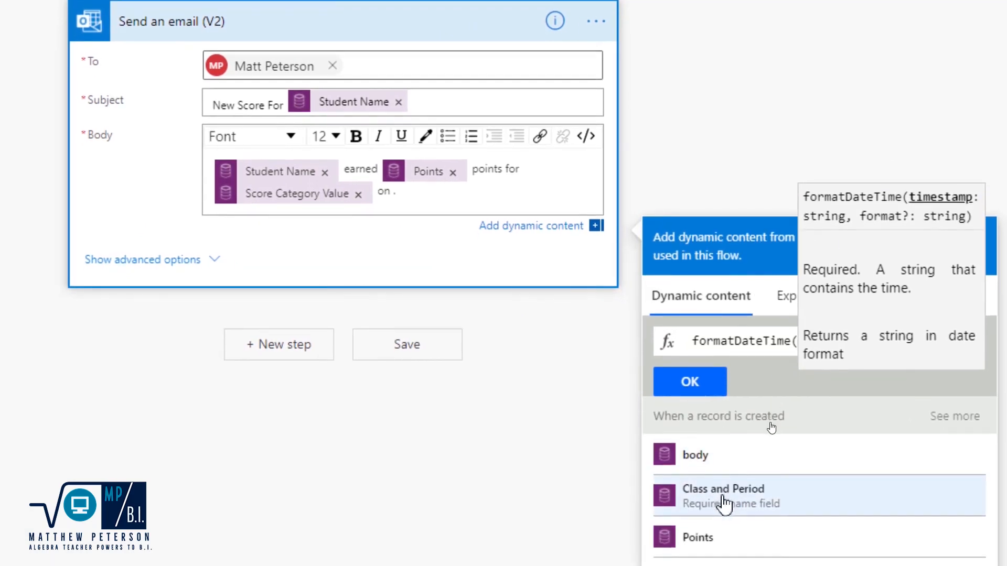
{"action": "scroll", "scroll_direction": "down", "scroll_amount": 3}
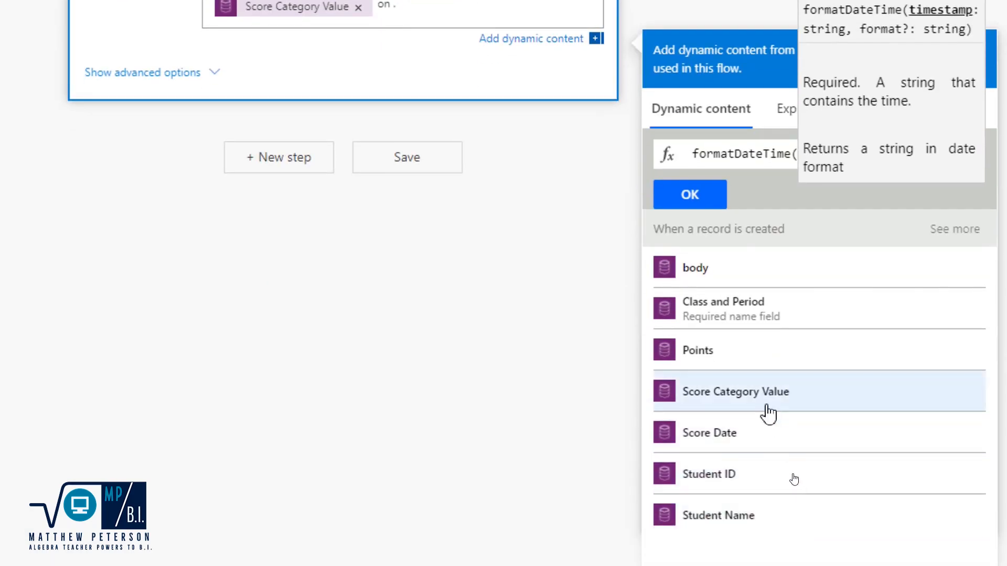
{"action": "mouse_move", "coordinate": [735, 433]}
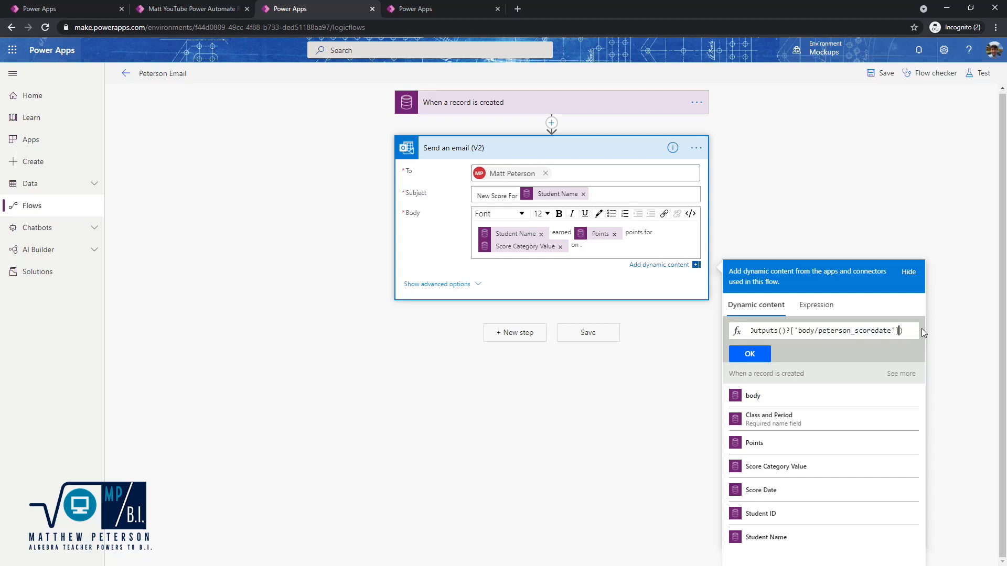
{"action": "type", "text": ","}
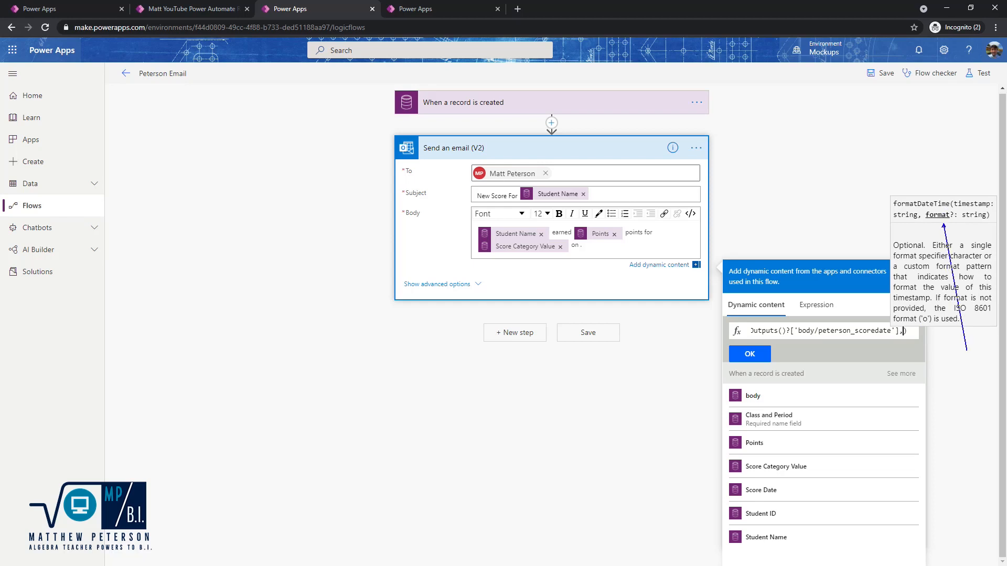
{"action": "mouse_move", "coordinate": [923, 332]}
{"action": "type", "text": "'"}
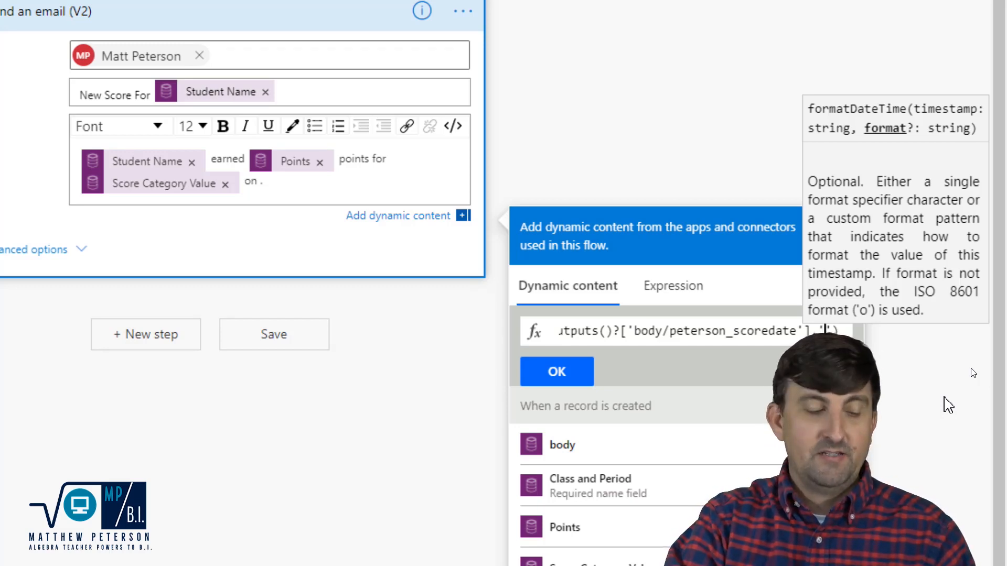
- Complete the expression with the 'MM/dd/yyyy' format and add it to the email body
{"action": "type", "text": "M"}
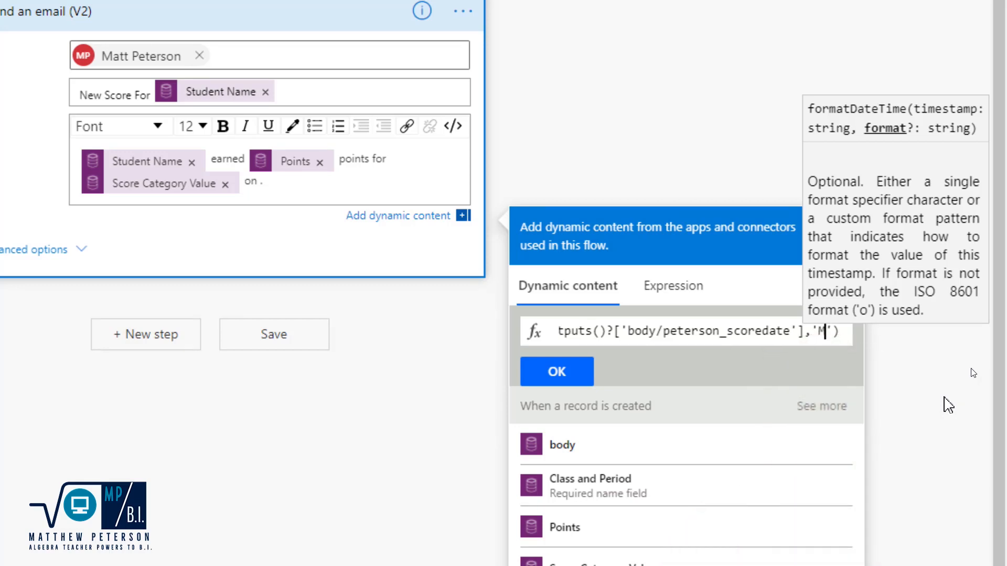
{"action": "type", "text": "M/"}
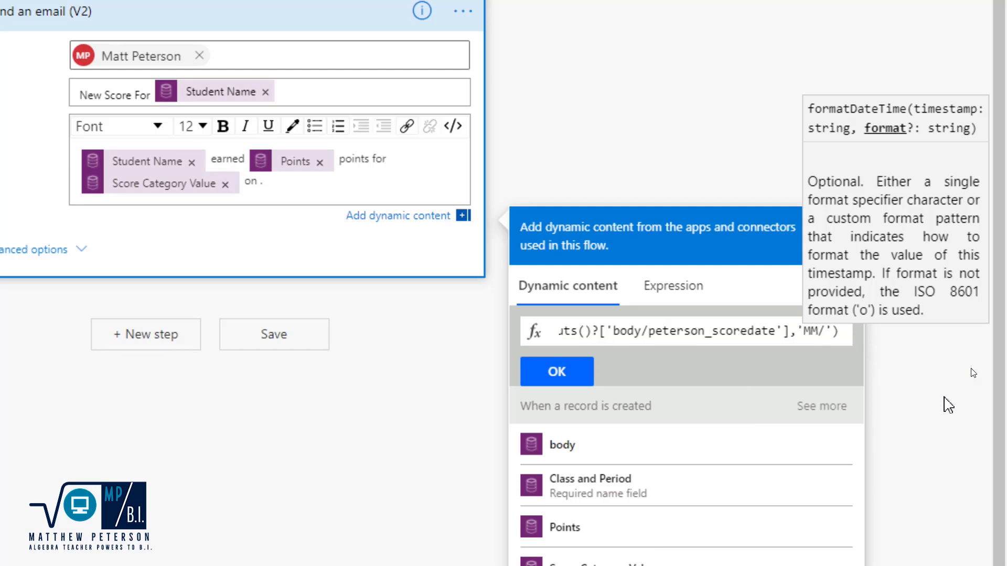
{"action": "type", "text": "dd"}
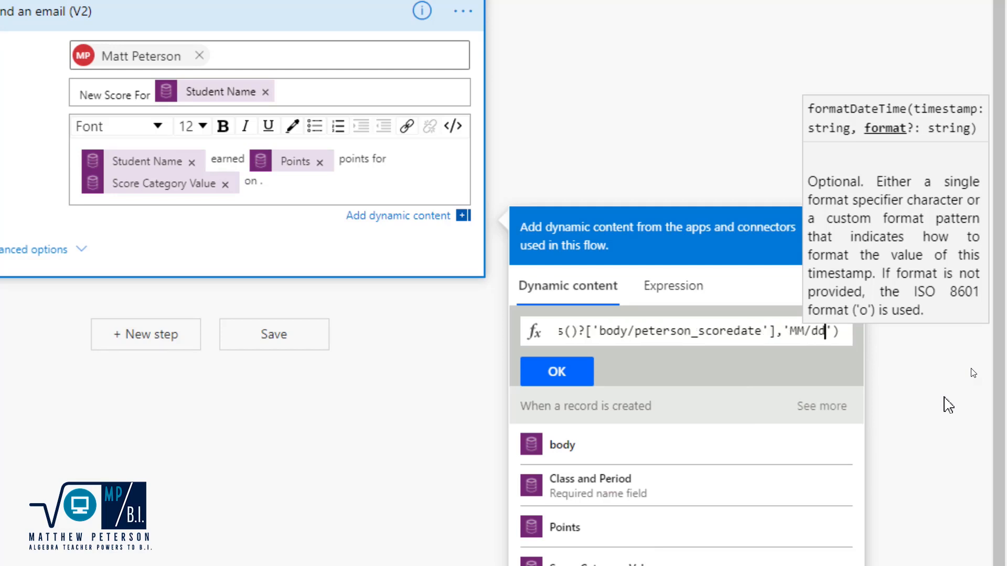
{"action": "type", "text": "/y"}
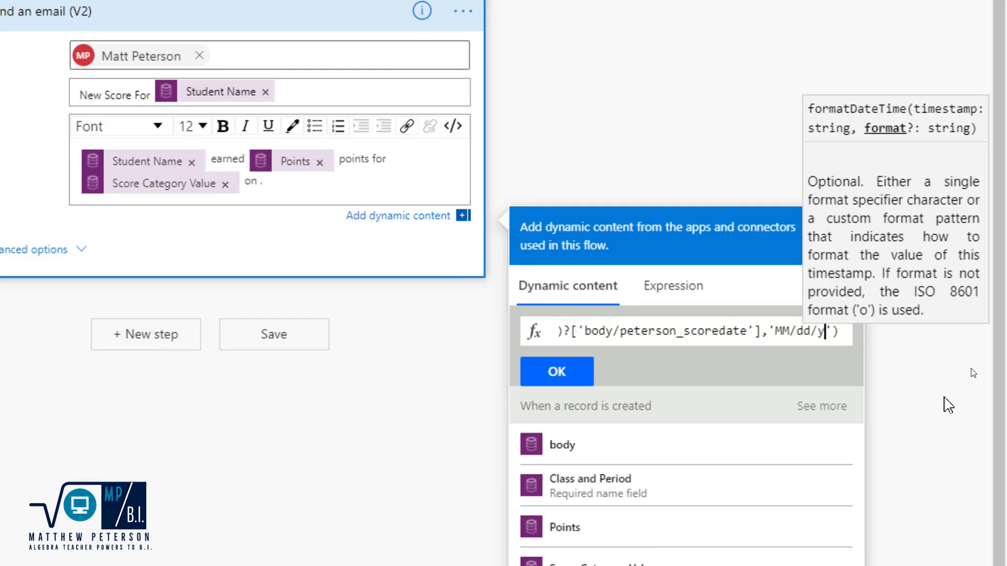
{"action": "type", "text": "yyy"}
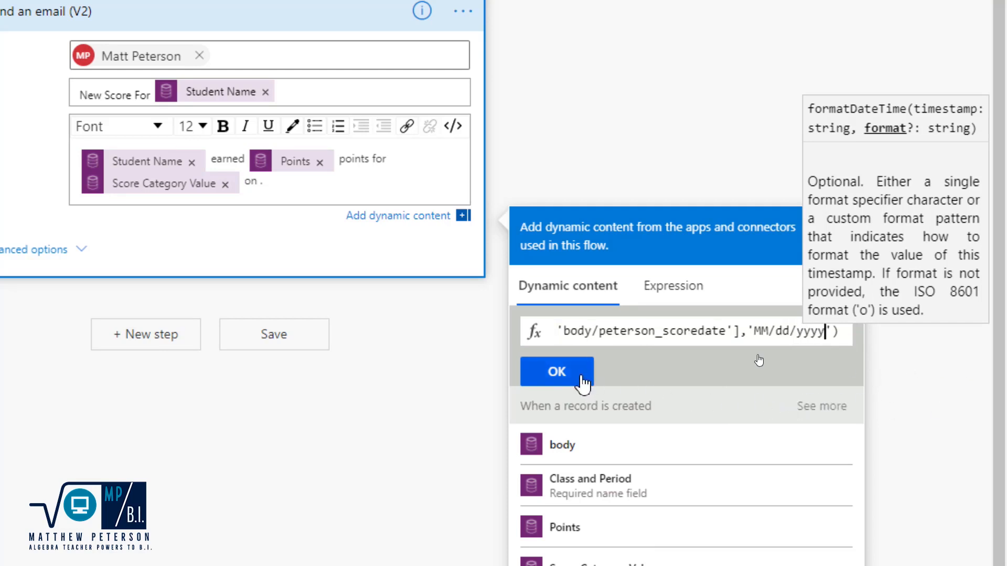
{"action": "left_click", "coordinate": [556, 371]}
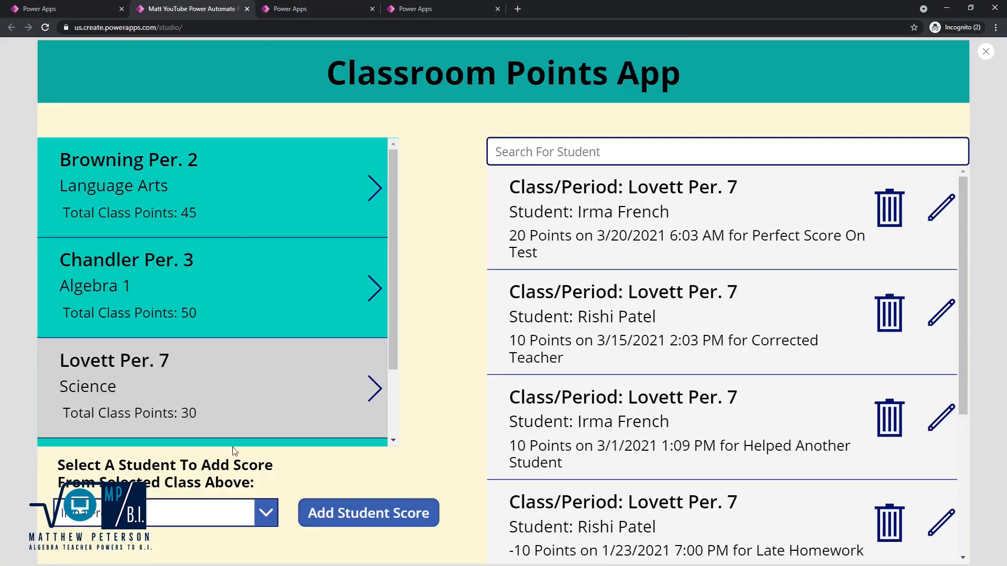
{"action": "left_click", "coordinate": [212, 285]}
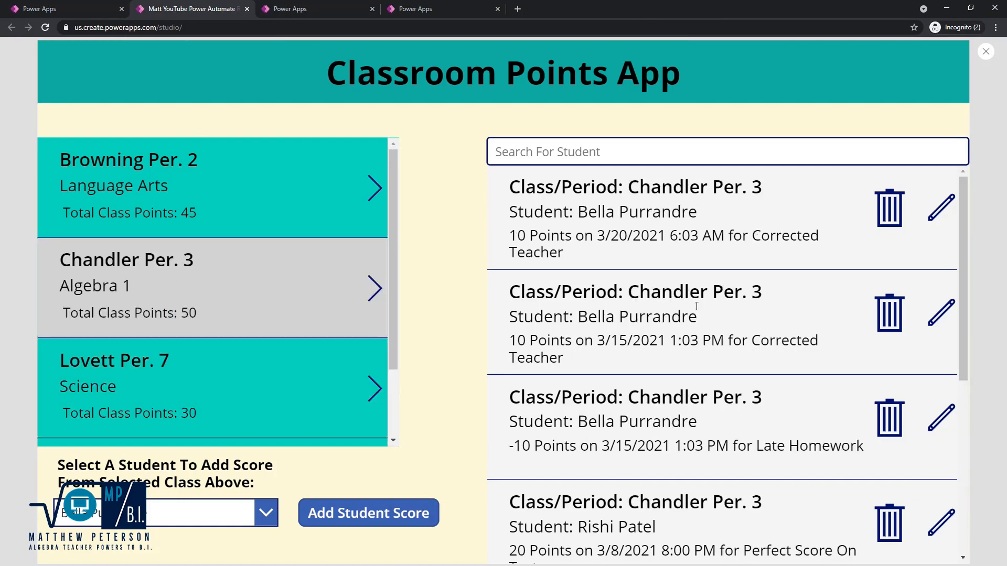
{"action": "left_click", "coordinate": [264, 512]}
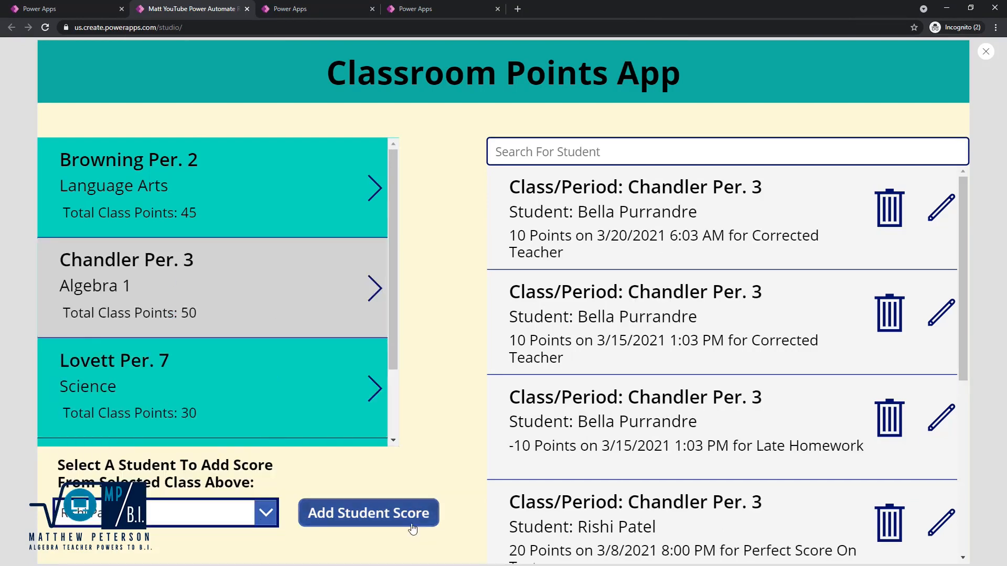
{"action": "left_click", "coordinate": [368, 513]}
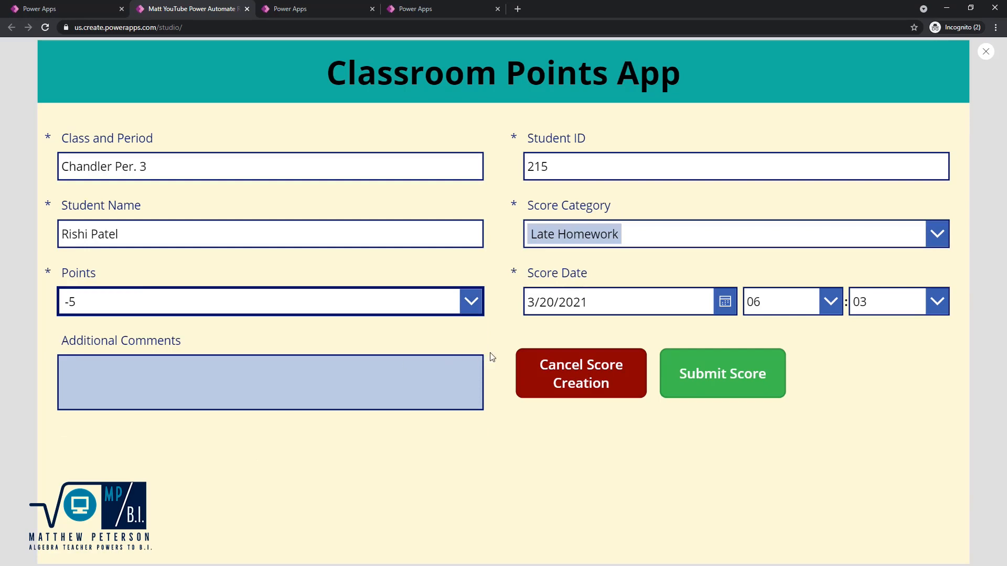
{"action": "left_click", "coordinate": [722, 373]}
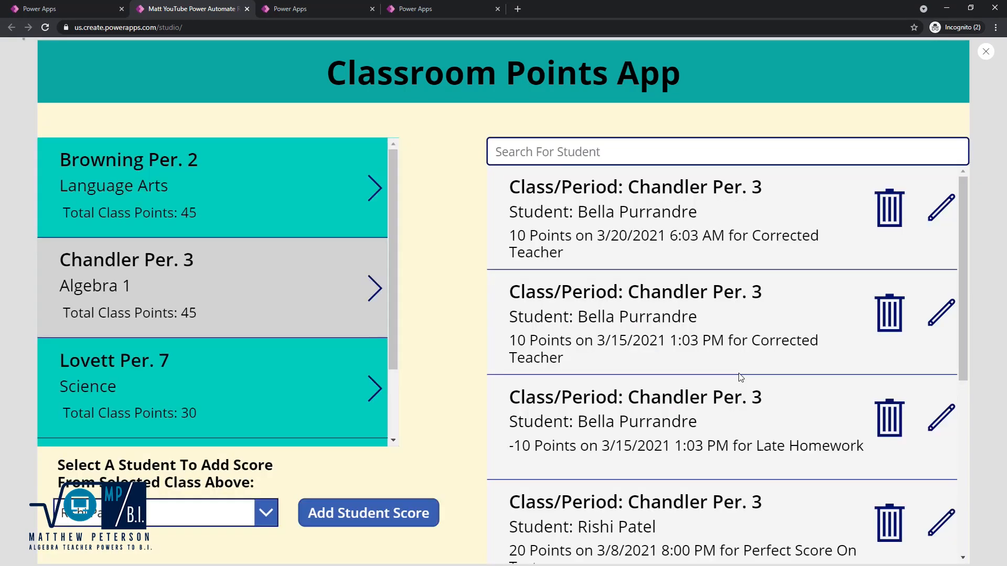
{"action": "left_click", "coordinate": [369, 513]}
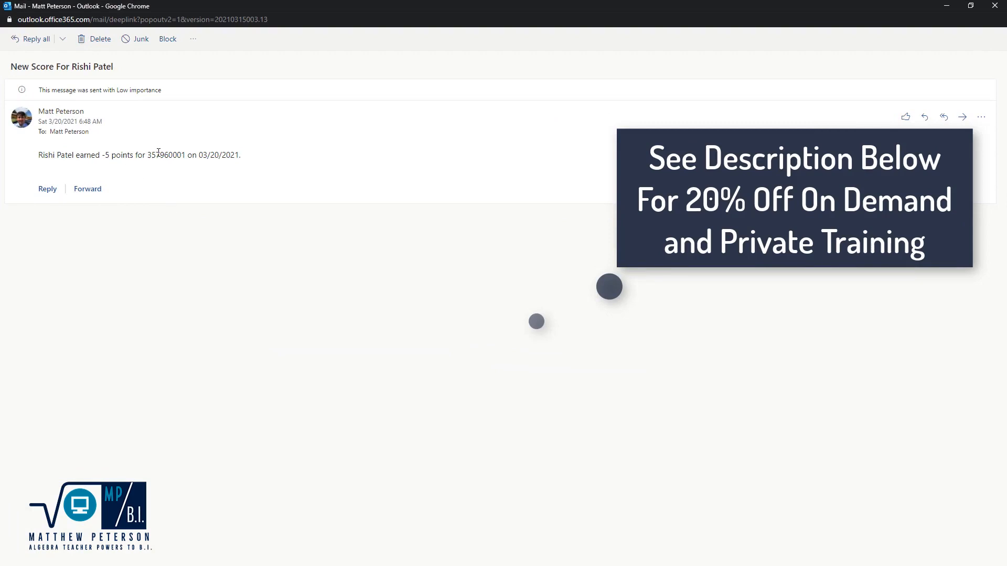
{"action": "double_click", "coordinate": [165, 155]}
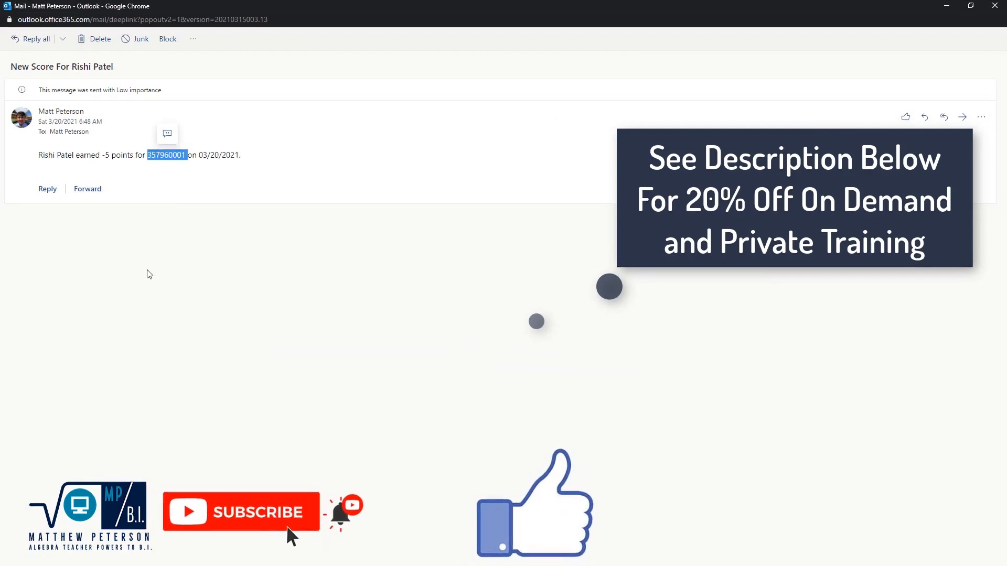